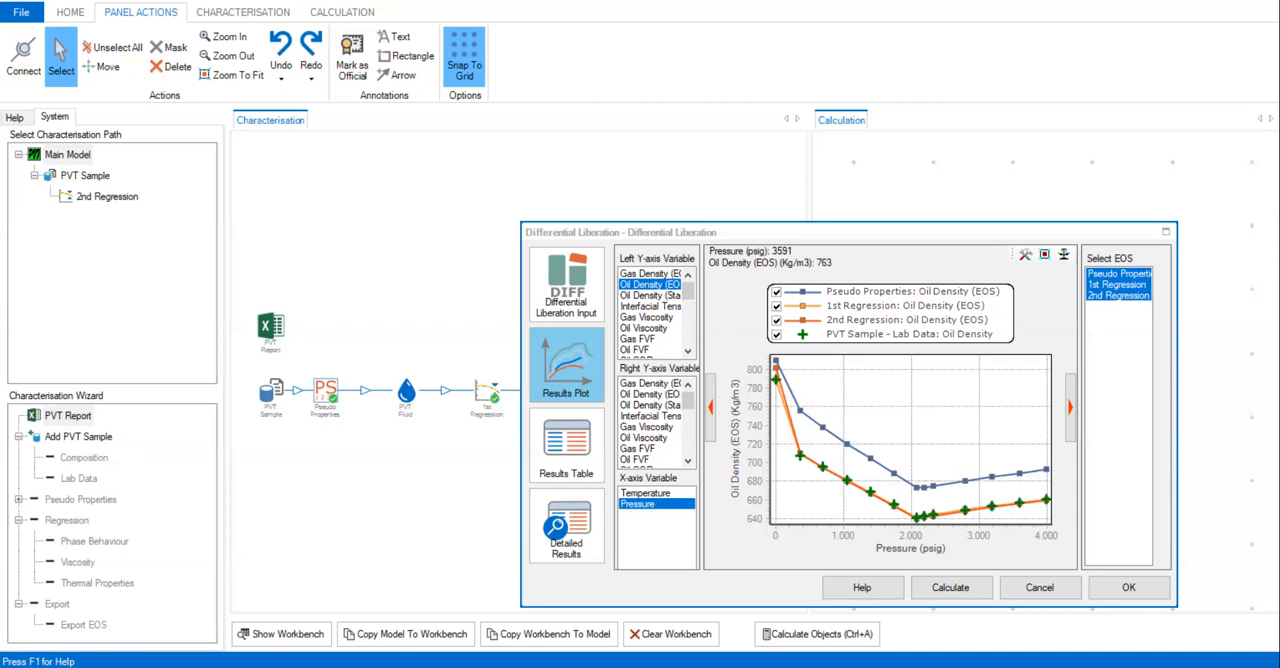
- Close the differential liberation results and undo a trial copy of the 1st Regression
left_click(1128, 588)
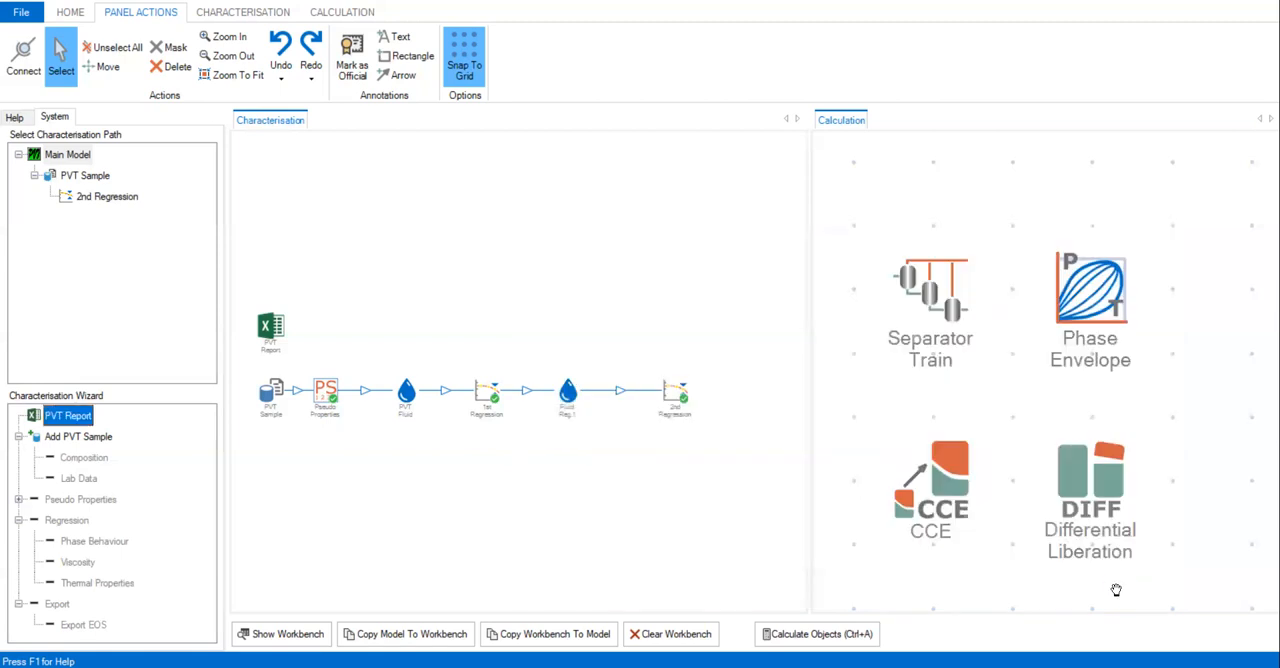
mouse_move(600, 436)
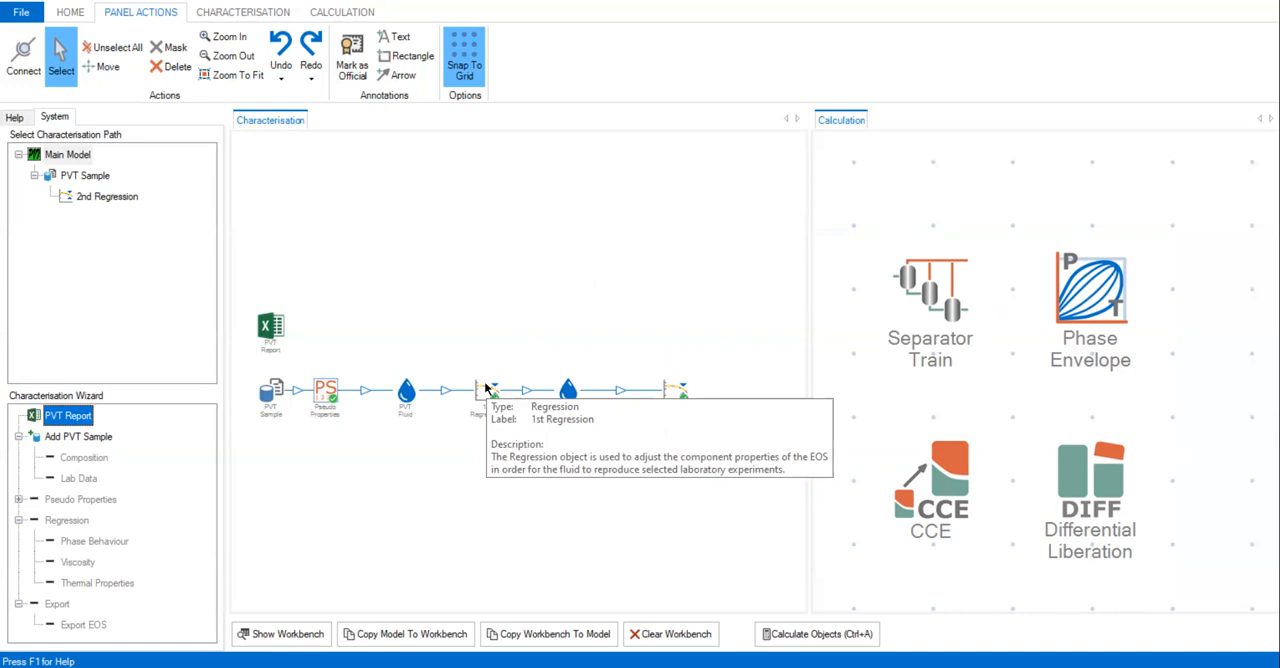
right_click(484, 390)
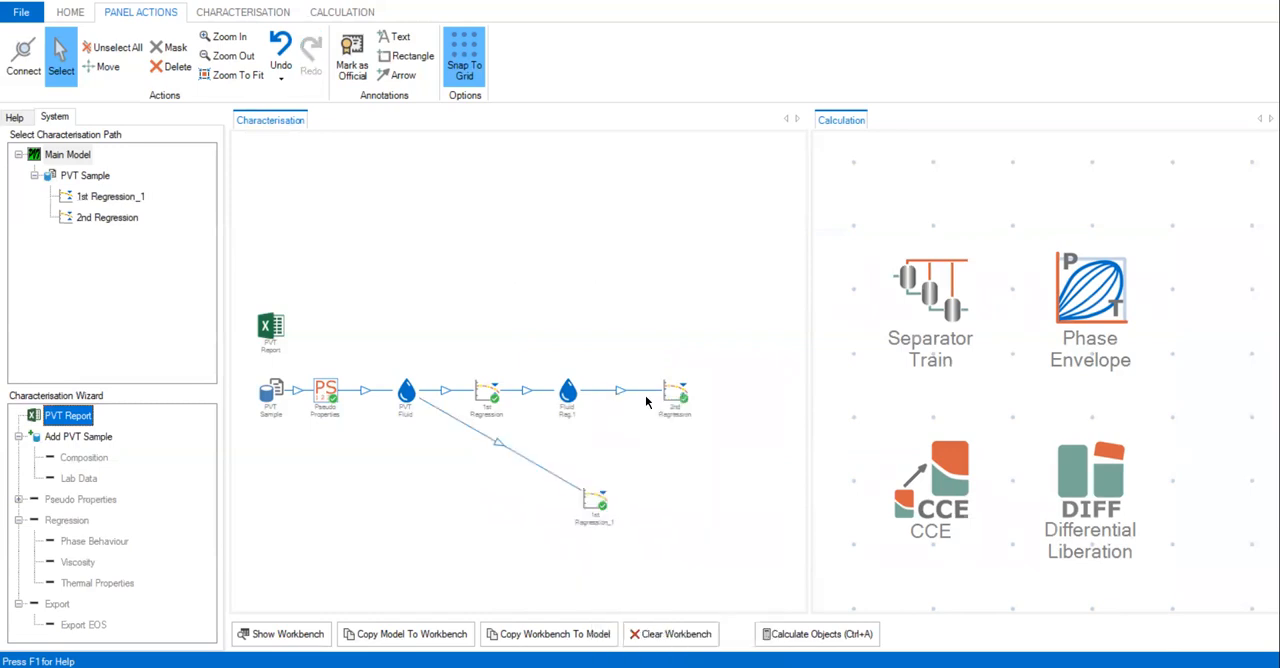
mouse_move(800, 564)
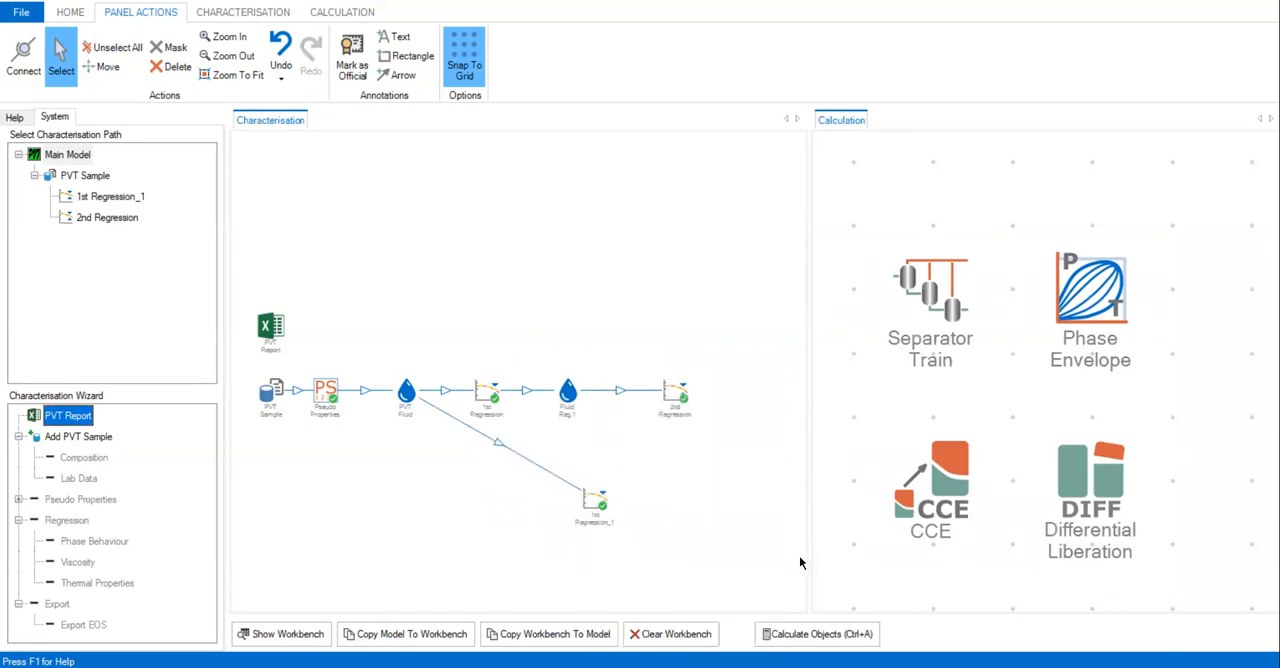
left_click(280, 56)
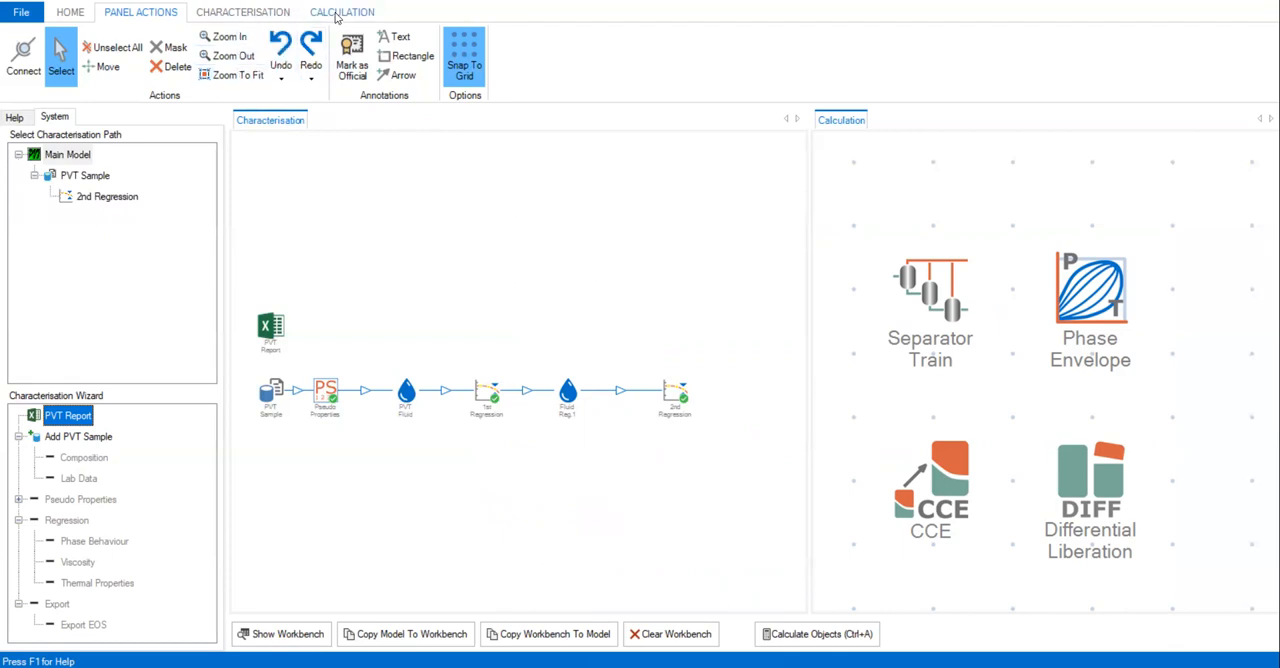
- Add a new PVT Fluid stream and connect the 2nd Regression output to it
left_click(242, 12)
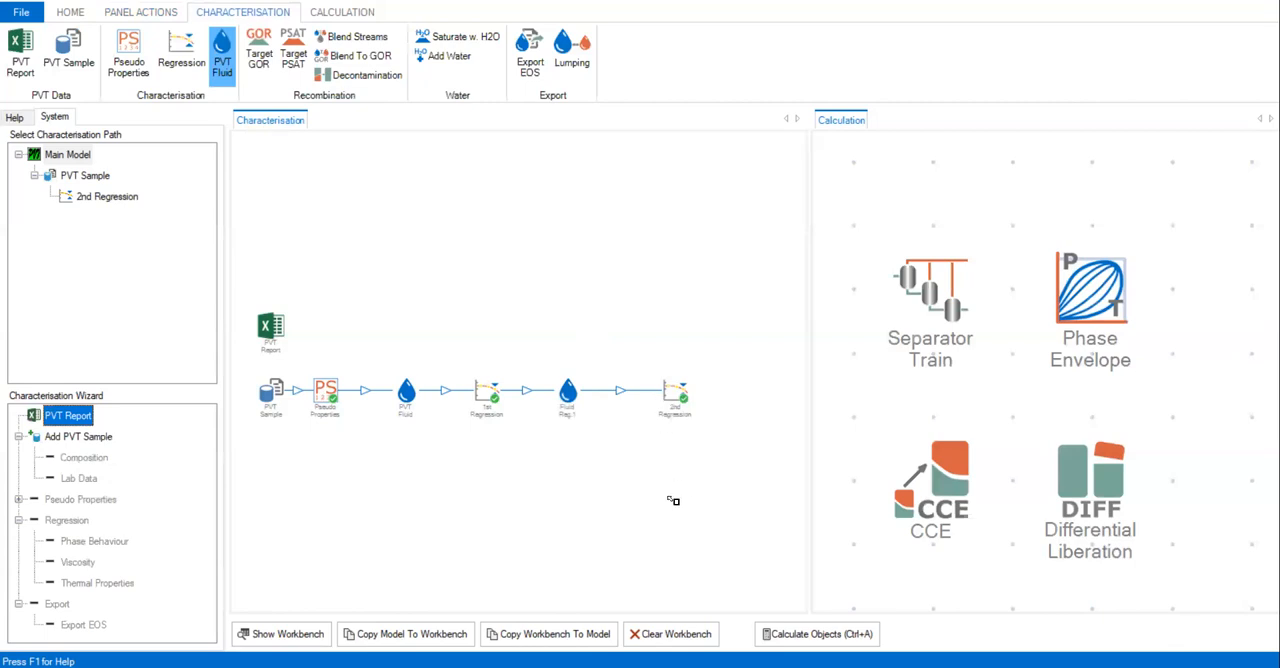
left_click(222, 50)
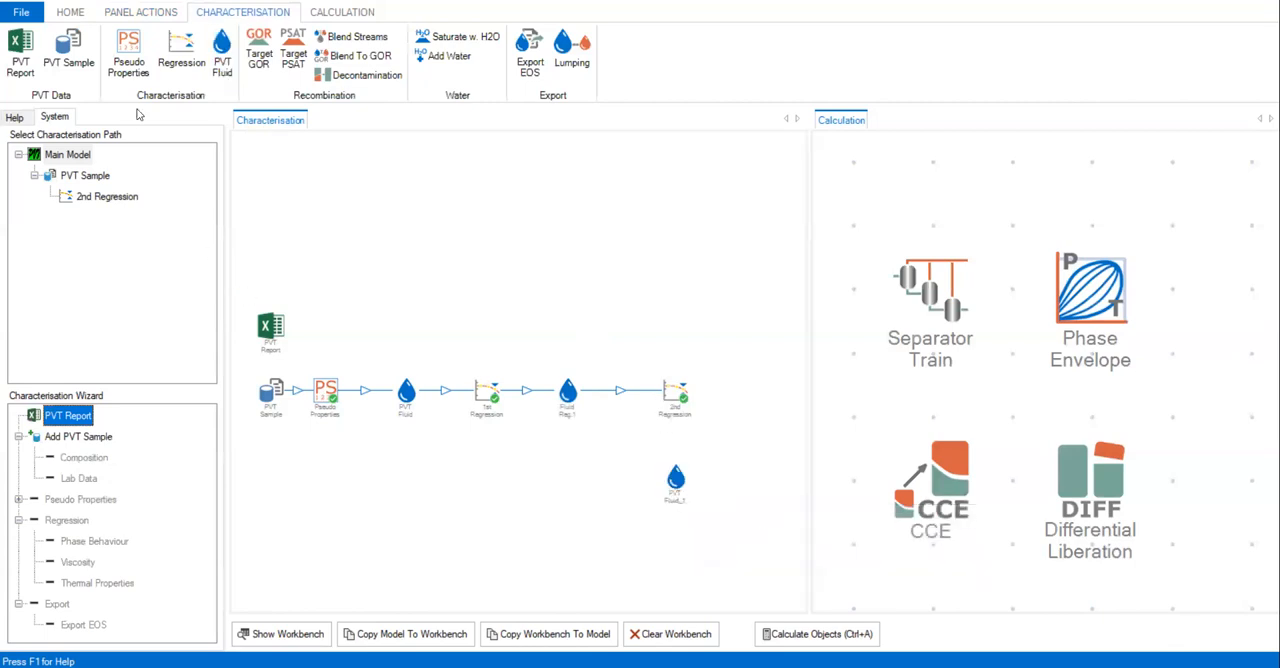
left_click(140, 12)
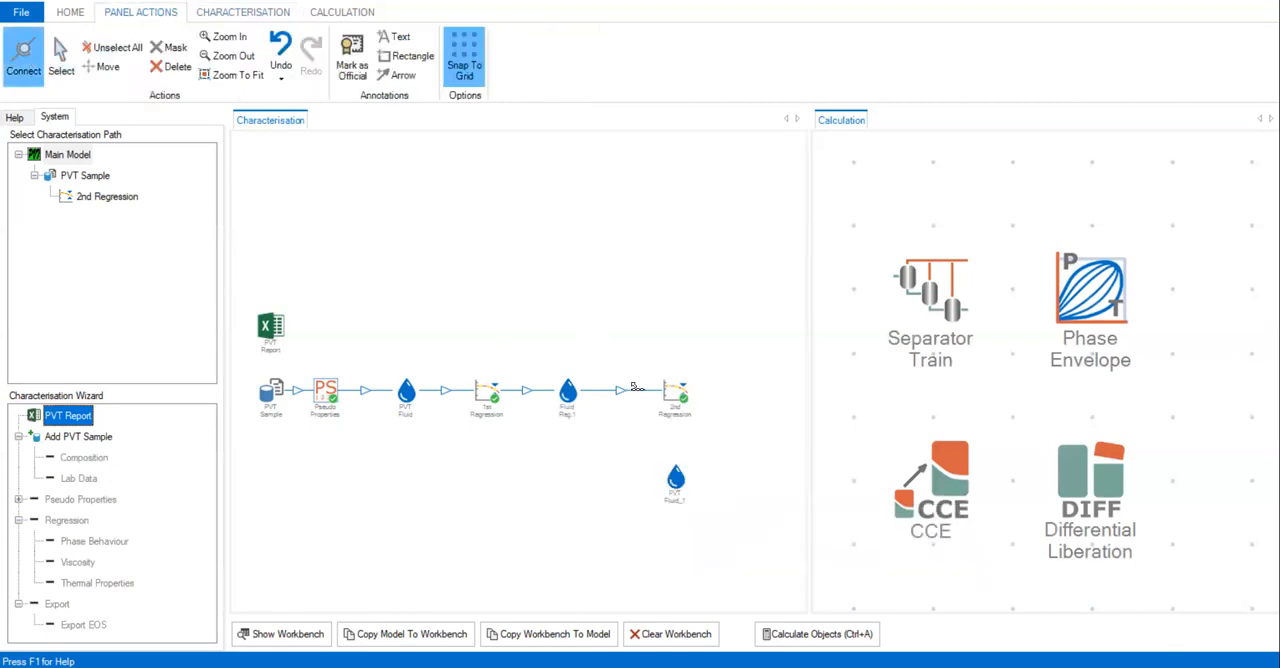
mouse_move(676, 390)
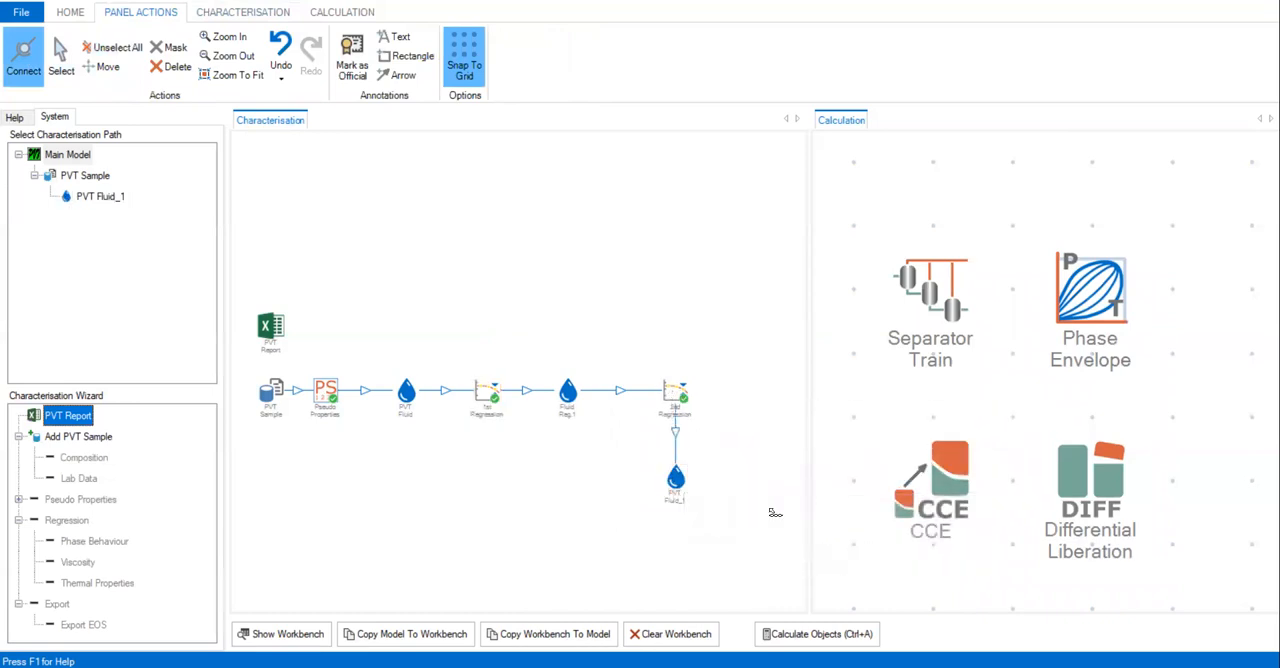
left_click(24, 58)
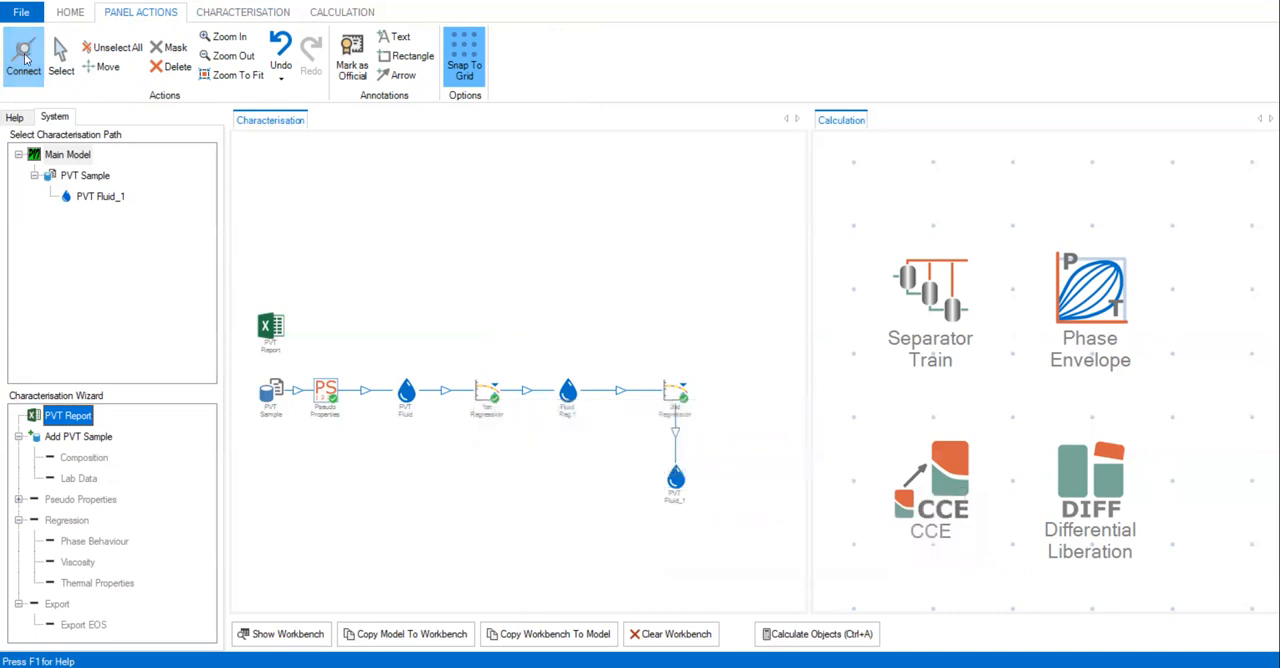
- Relabel the new fluid stream as Fluid Reg
right_click(676, 472)
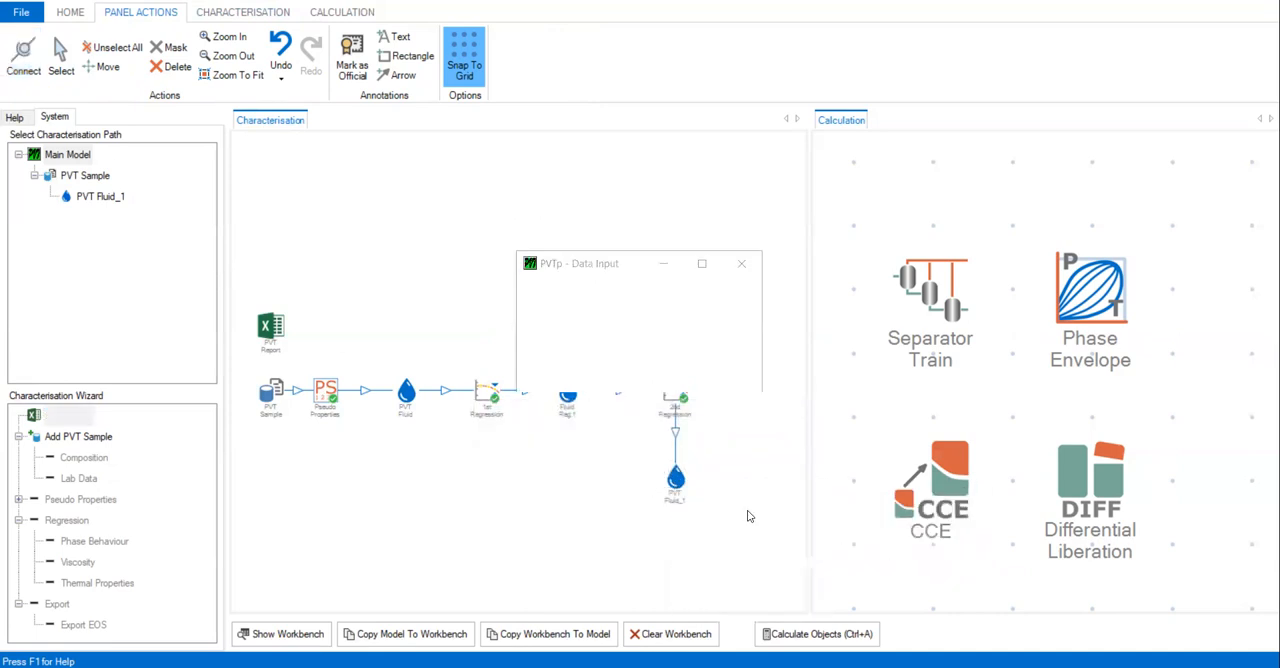
type("Fluid Reg")
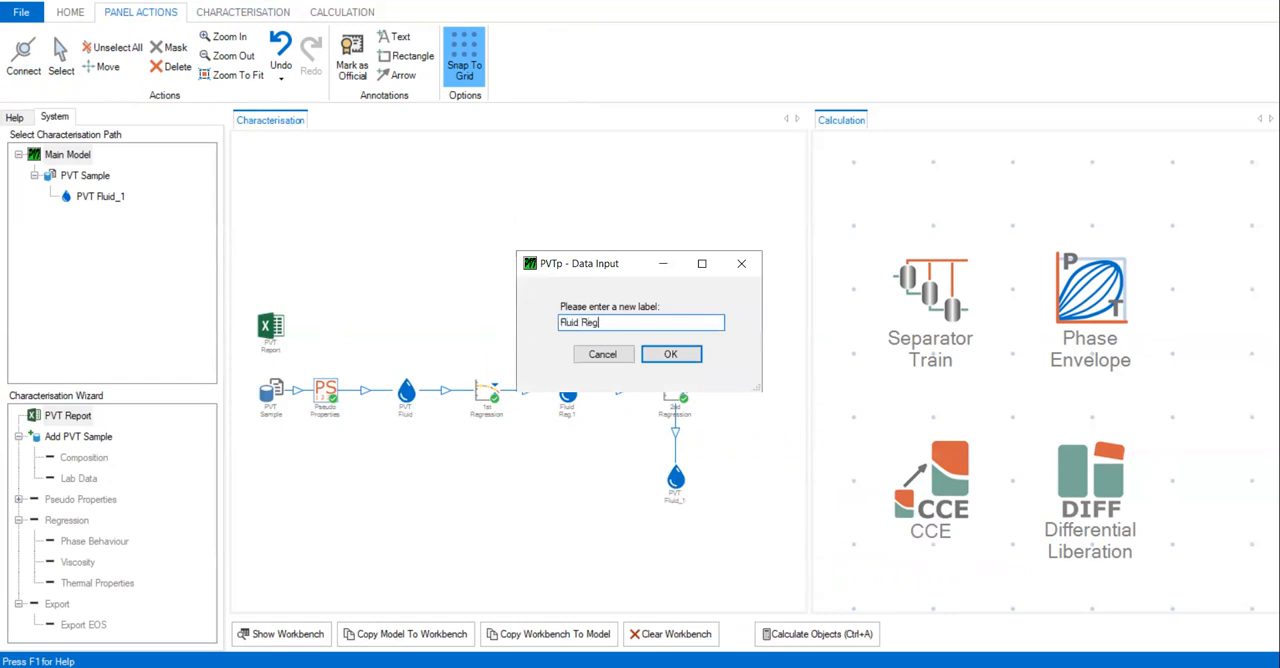
left_click(670, 354)
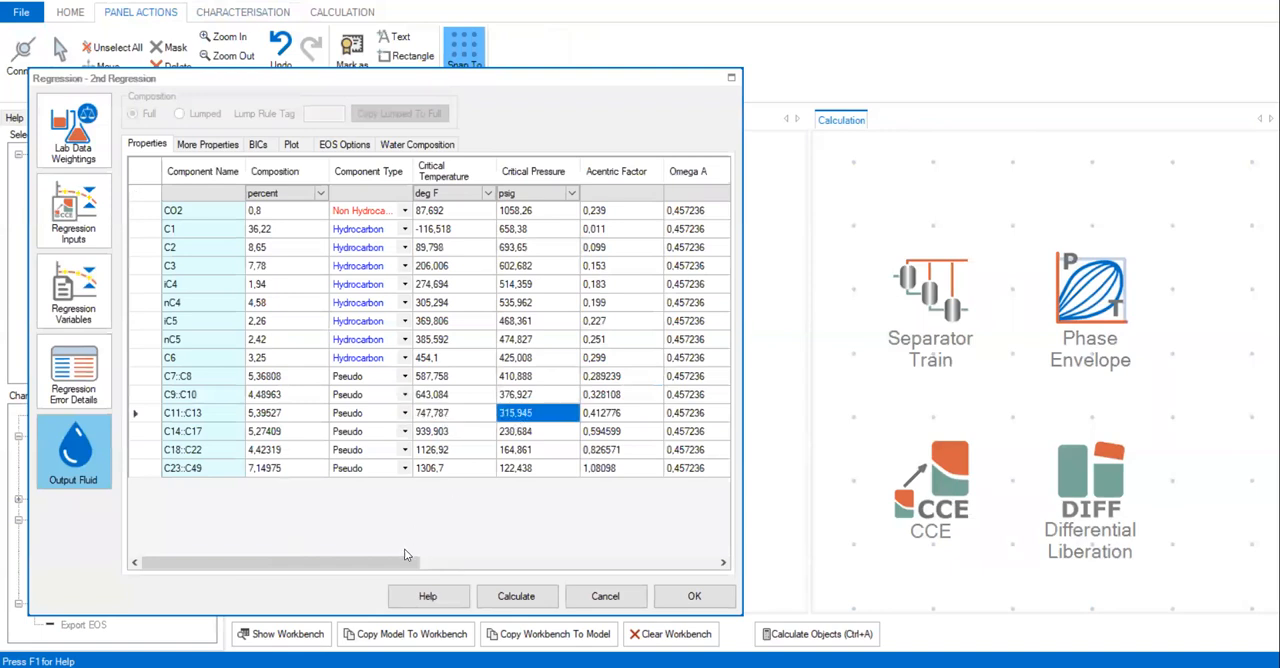
left_click(516, 284)
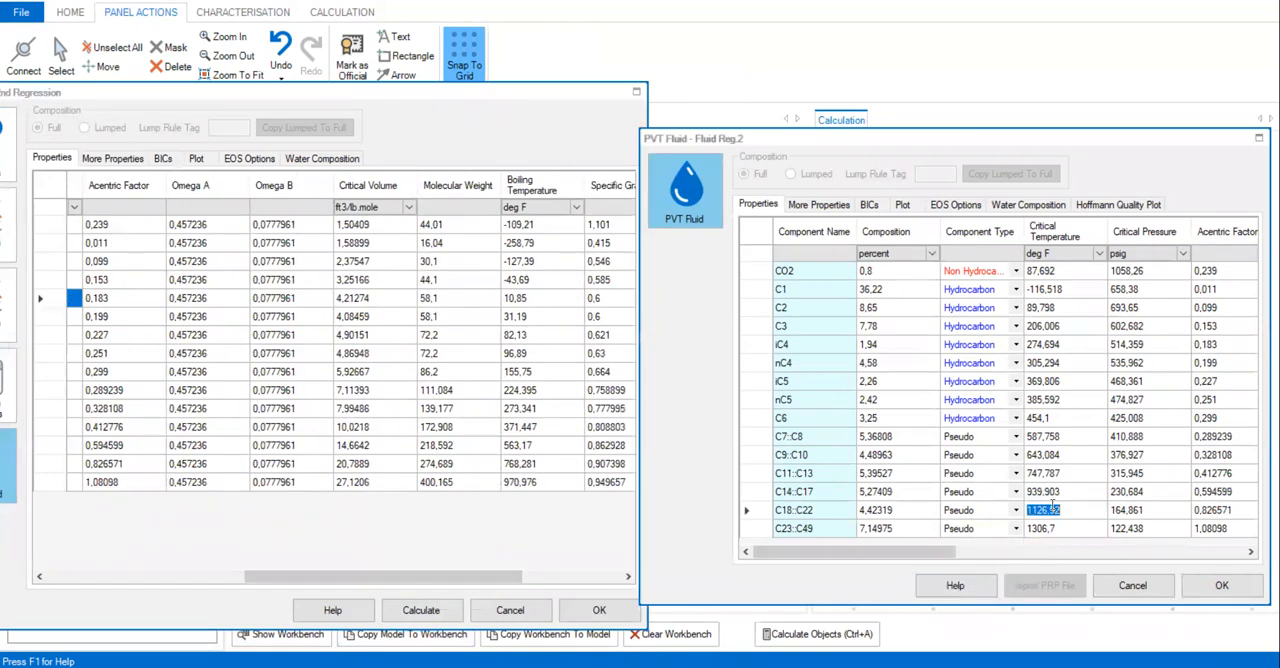
left_click(1044, 492)
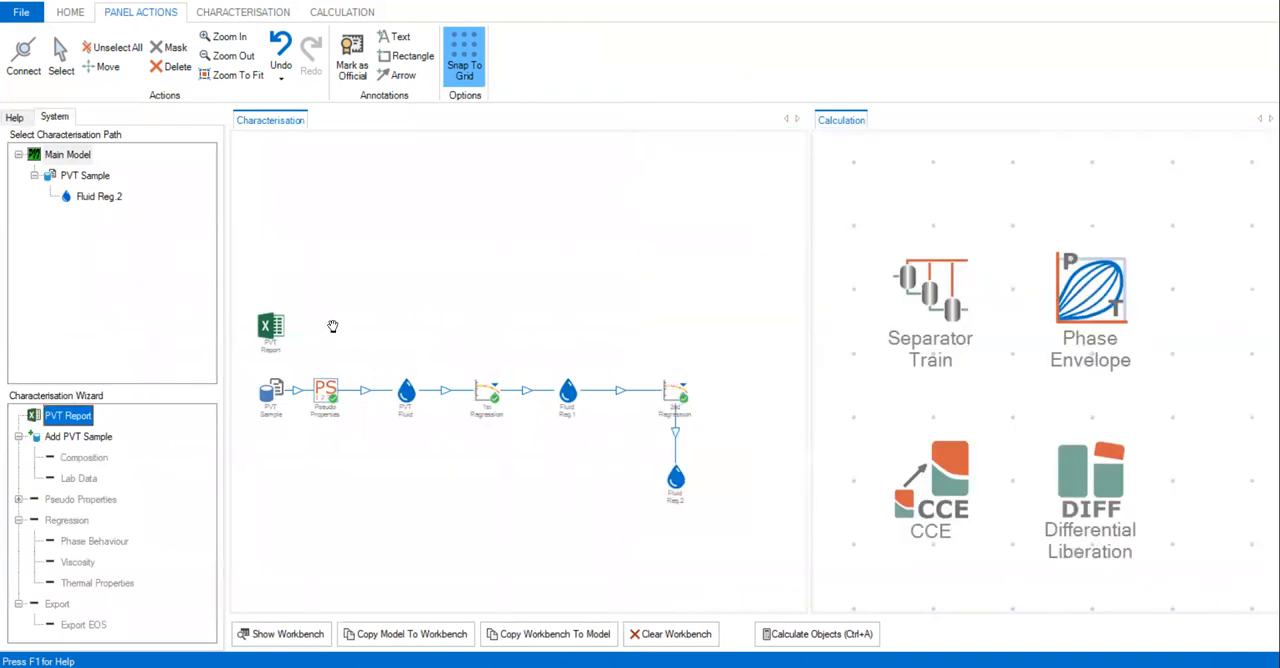
- Paste another copy of the regression onto the workbench as a new block
right_click(484, 390)
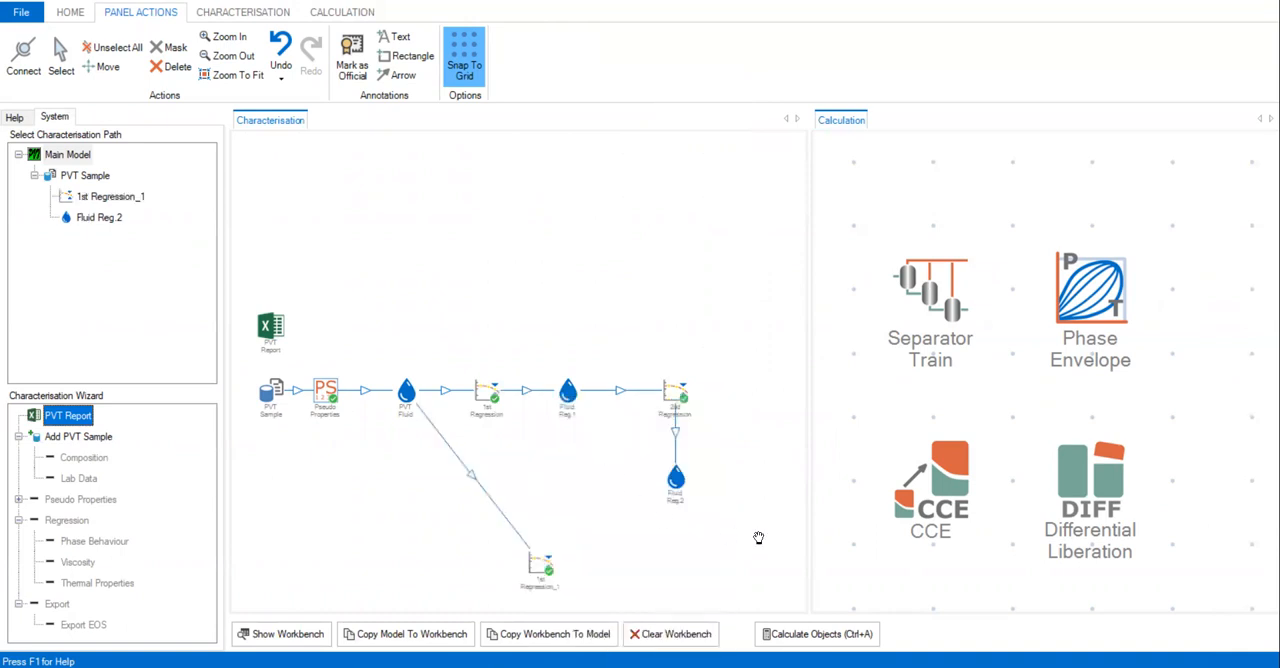
left_click(24, 56)
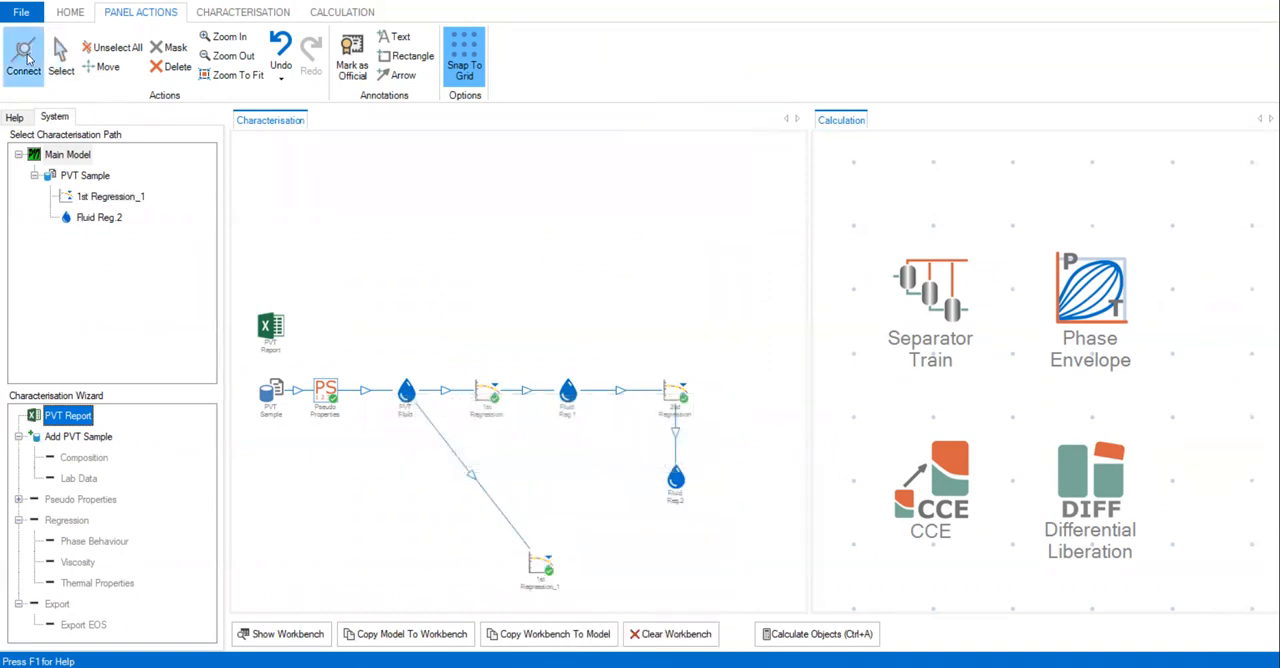
mouse_move(676, 478)
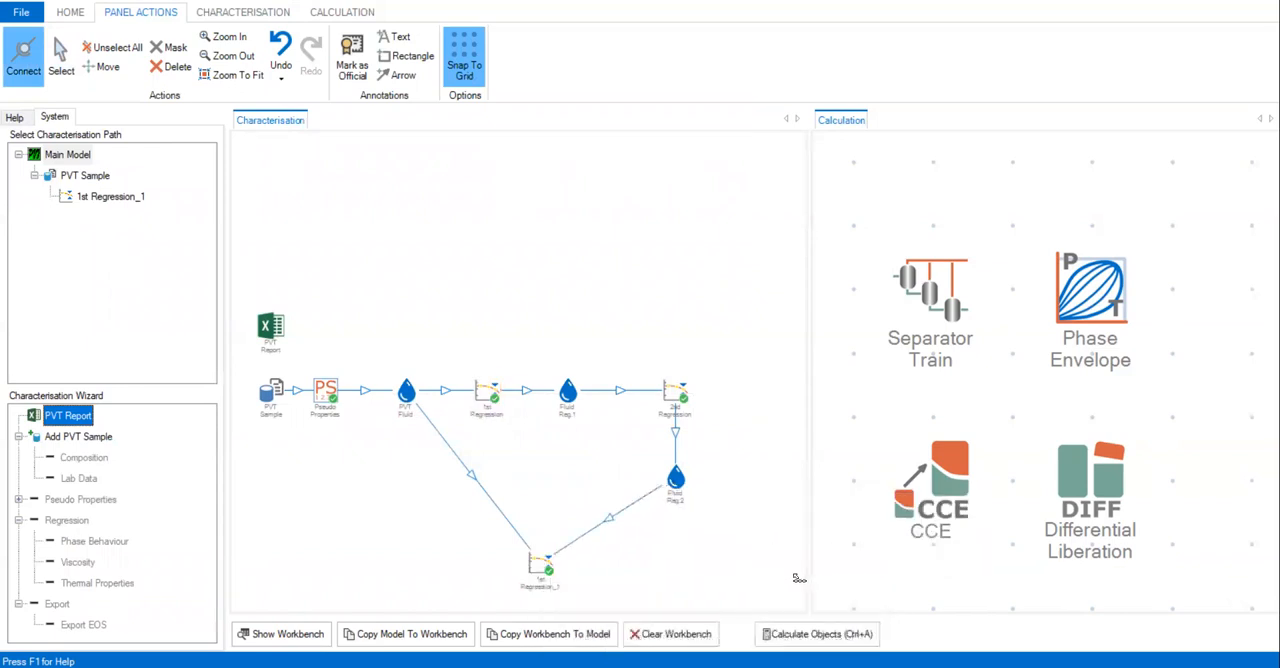
mouse_move(540, 562)
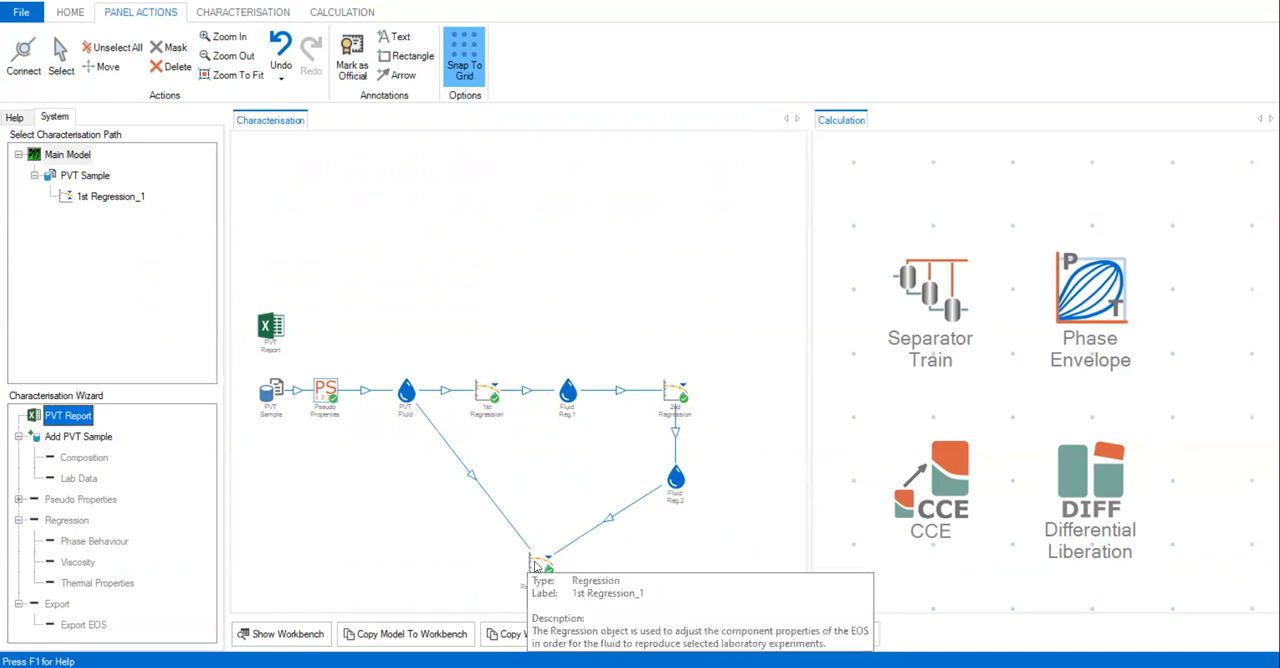
- Relabel the copied regression 'Viscosity Regression' and wire it to Fluid Reg 2
double_click(540, 564)
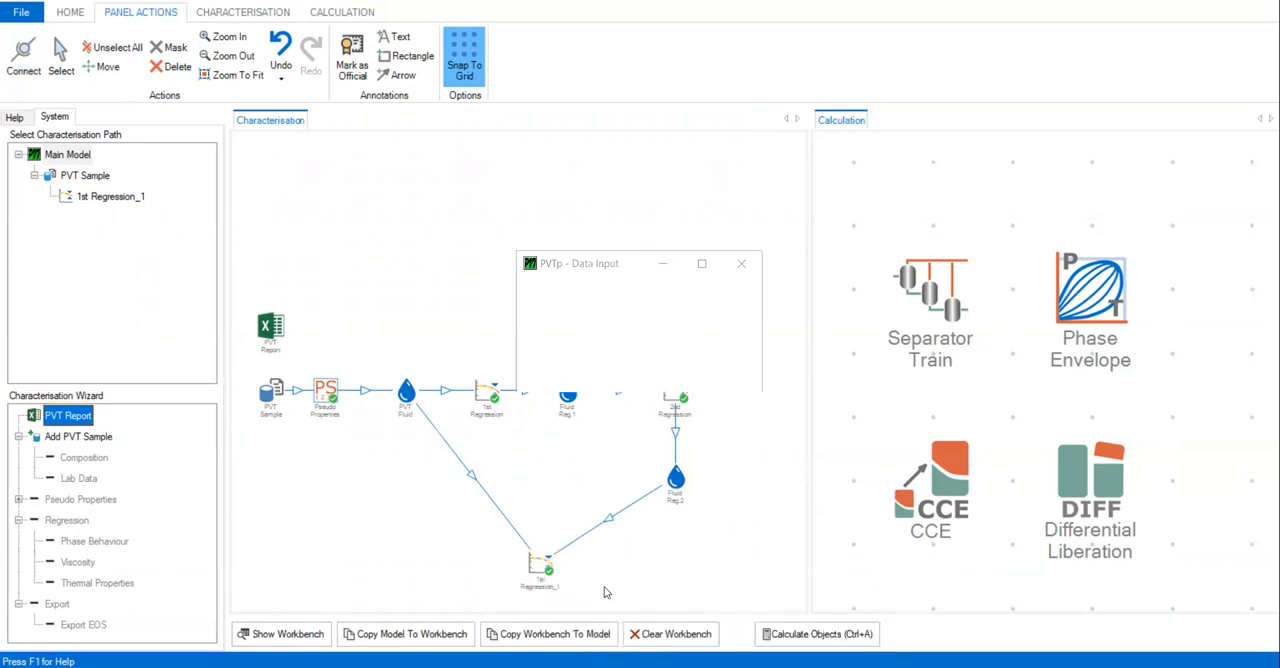
type("Visc")
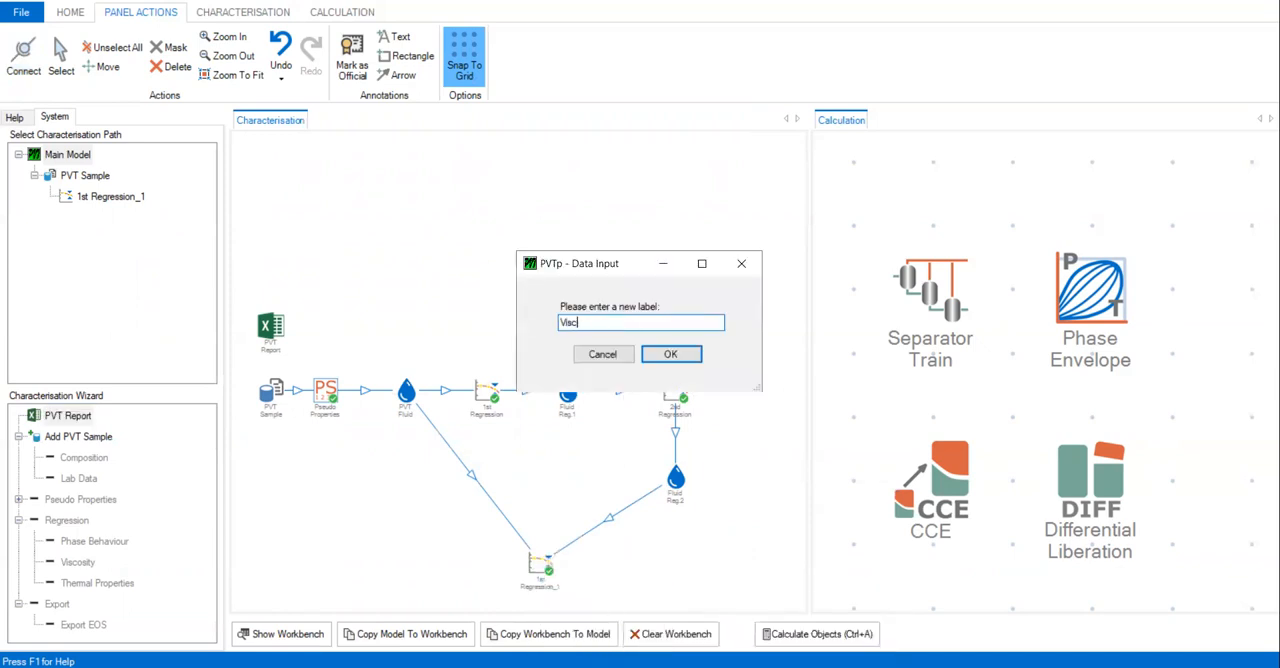
type("osity")
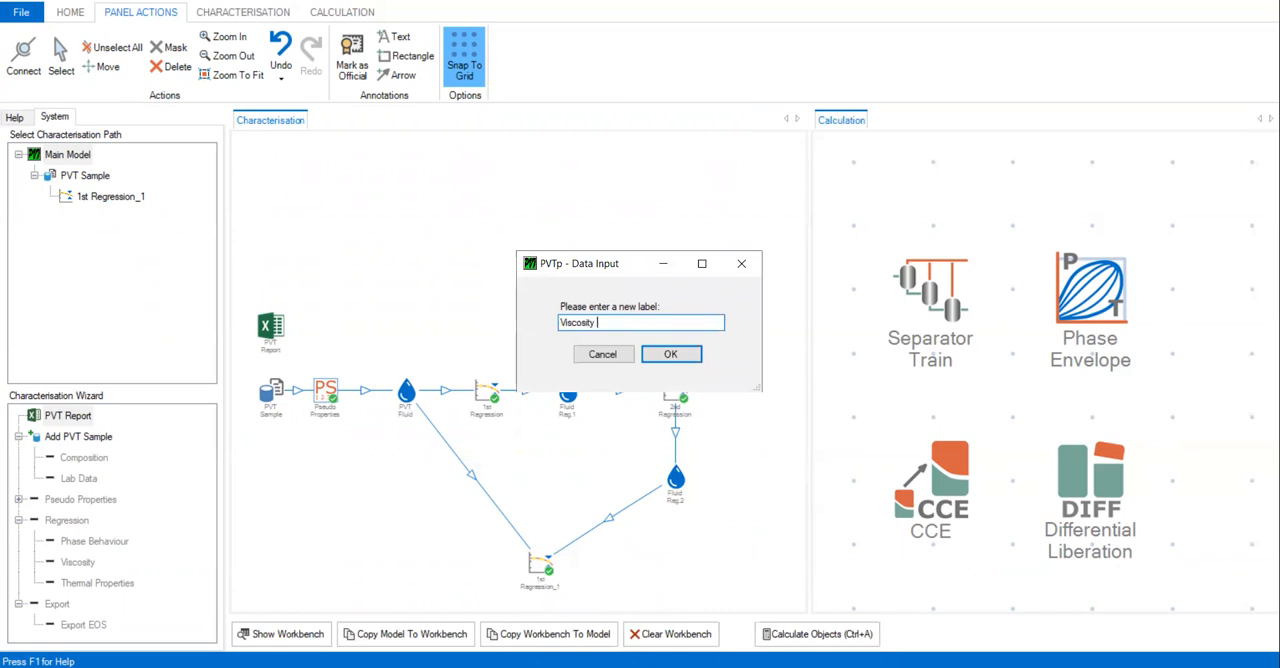
left_click(670, 354)
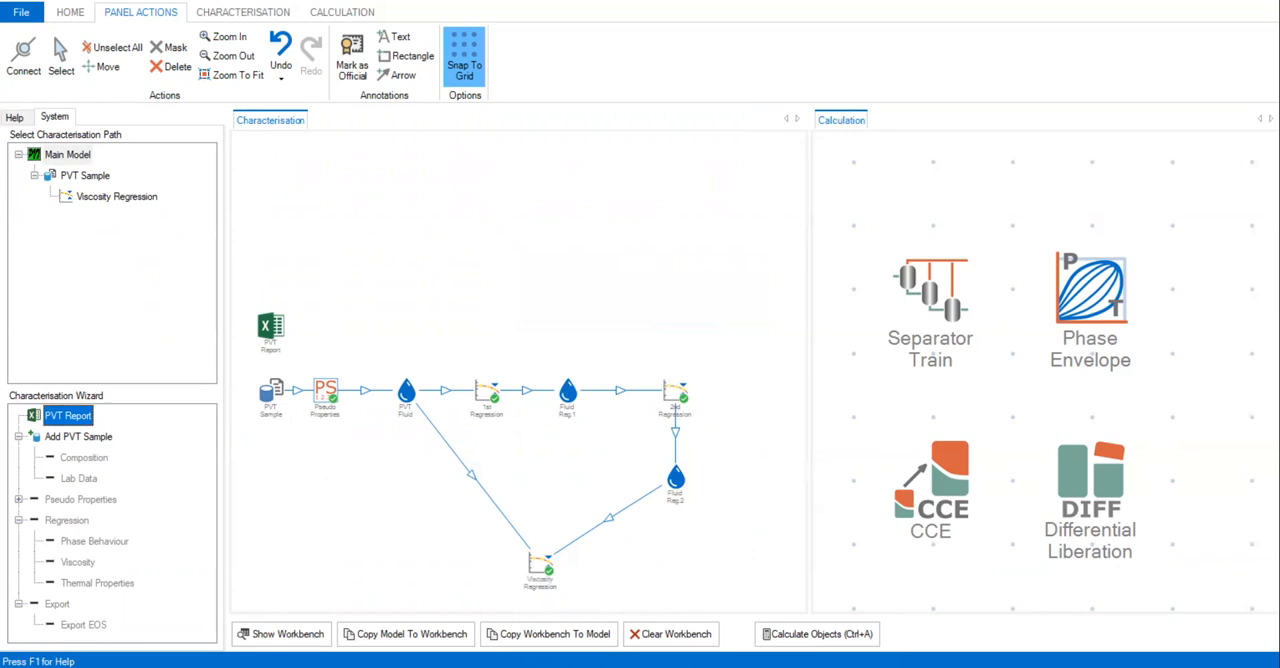
left_click(24, 56)
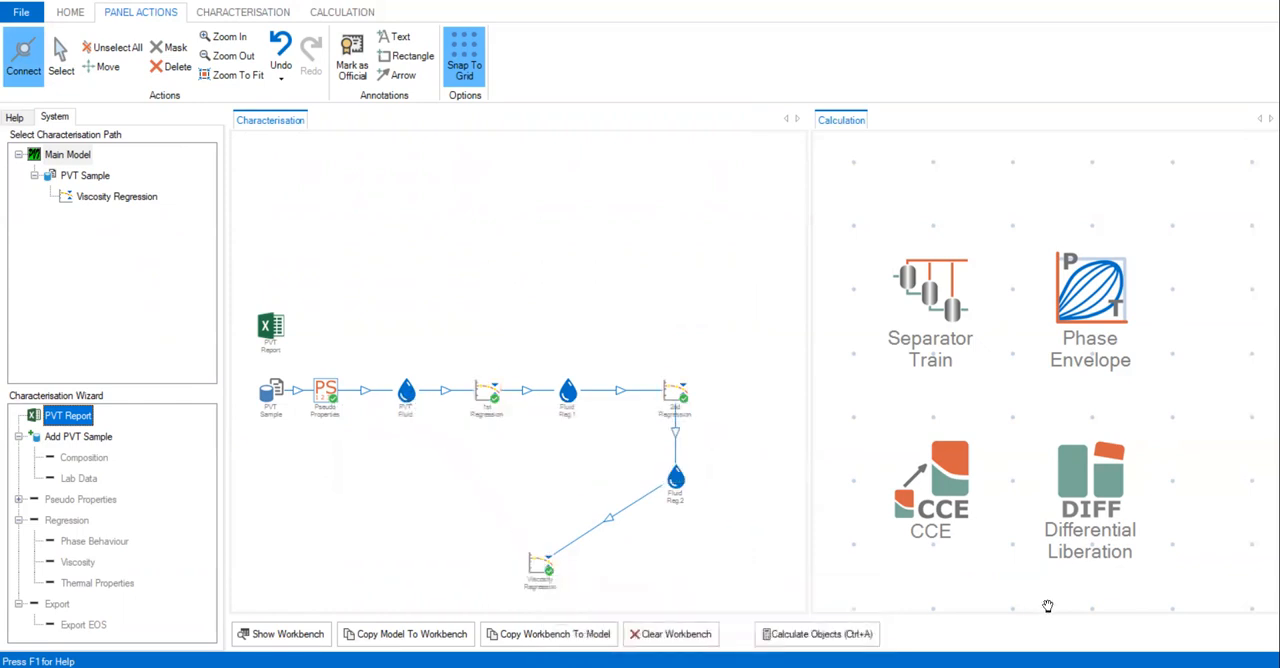
mouse_move(676, 396)
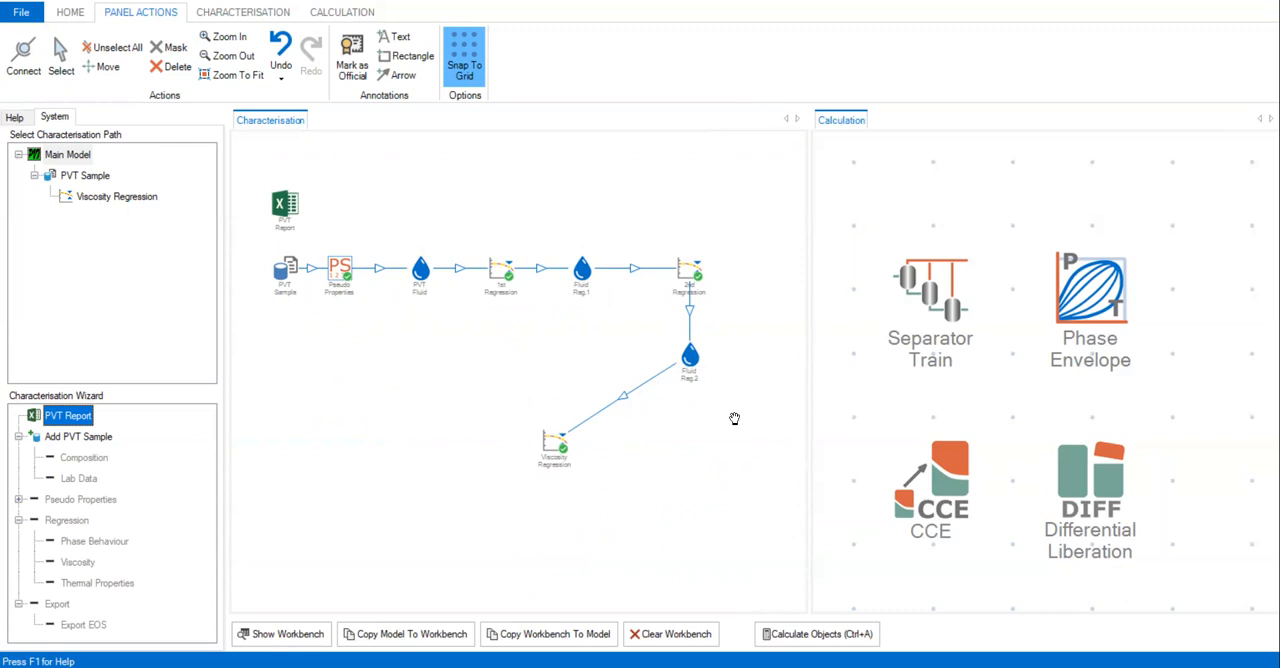
mouse_move(332, 434)
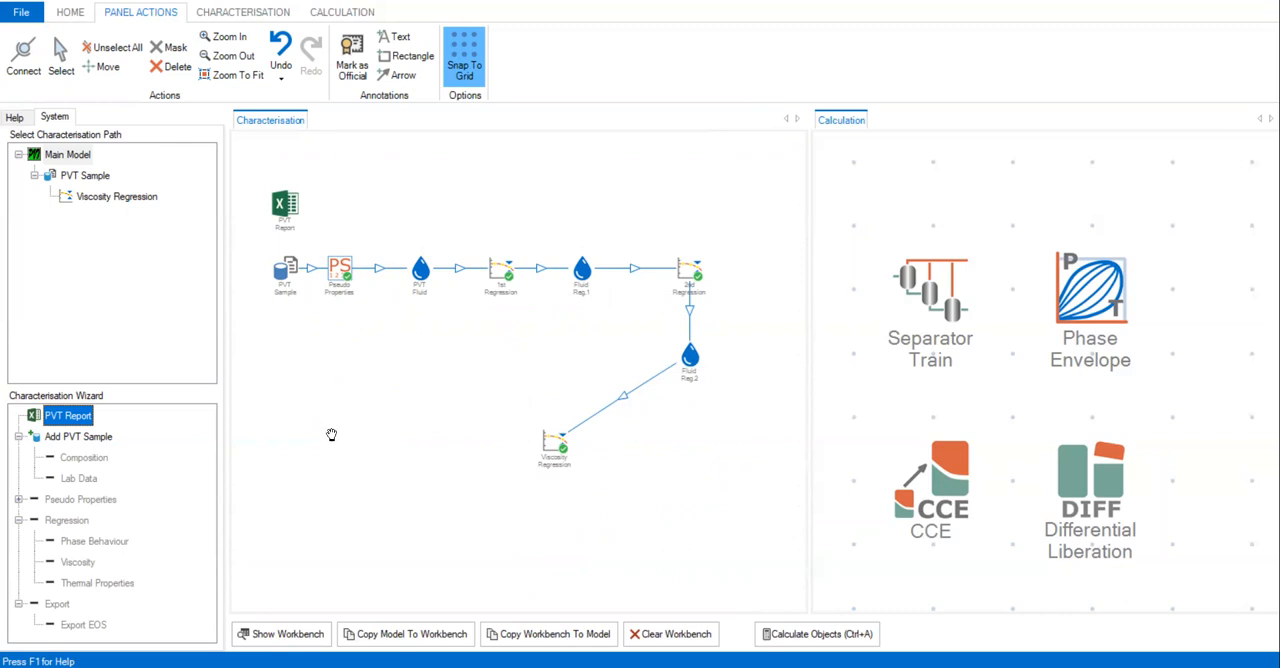
- Set Fluid Reg 2 as the master stream in the Viscosity Regression inputs
double_click(554, 448)
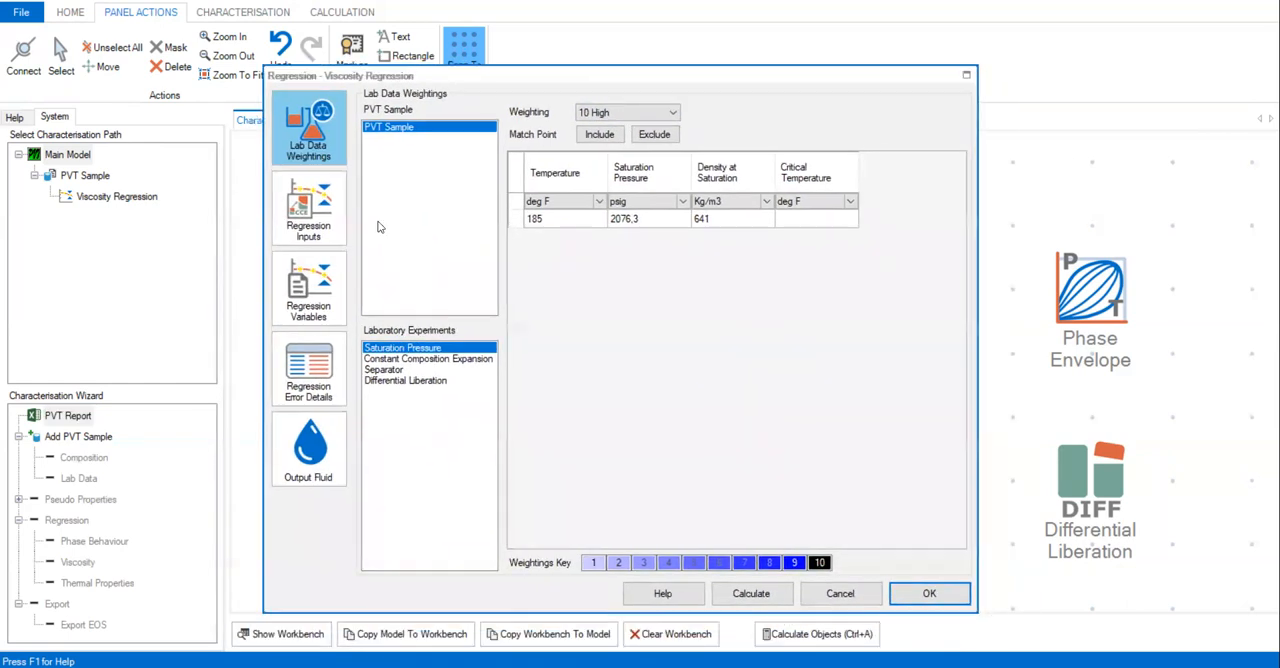
left_click(308, 206)
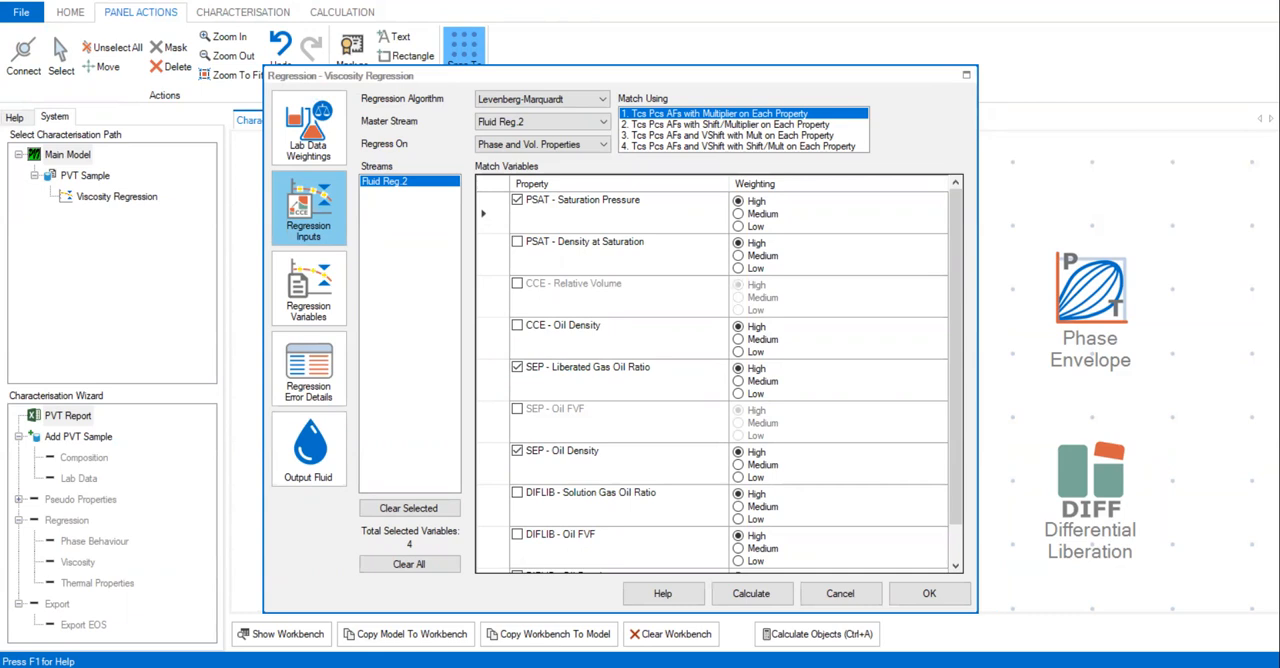
mouse_move(1232, 484)
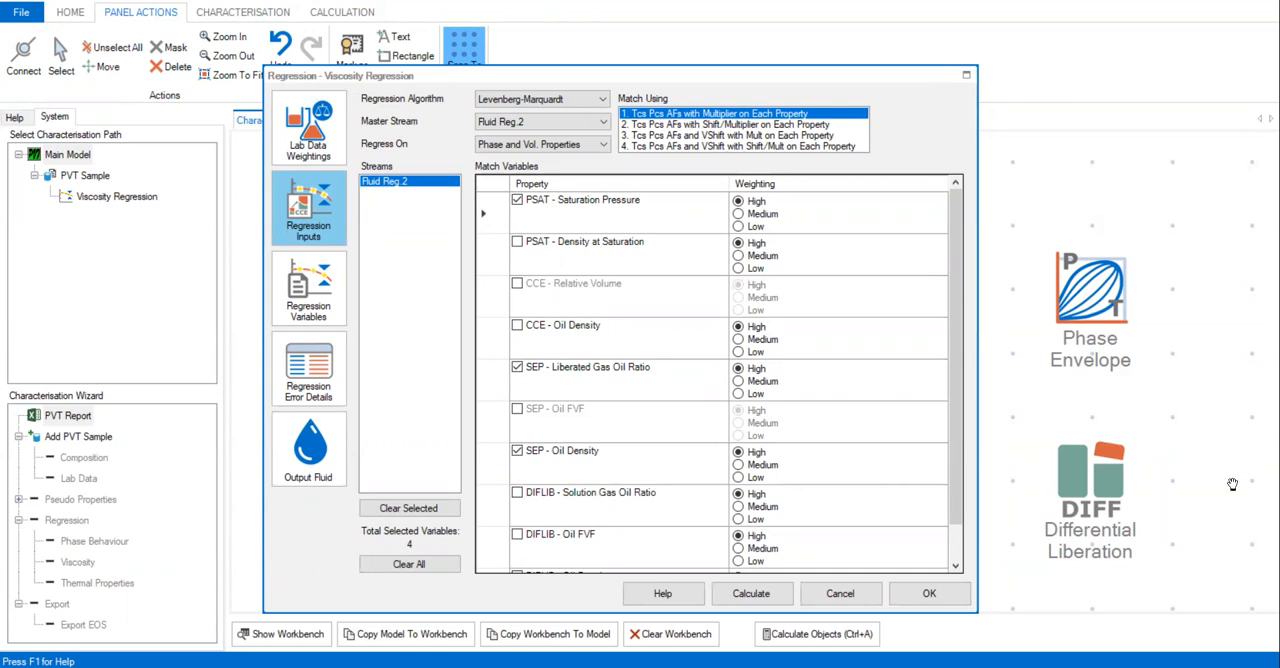
mouse_move(640, 350)
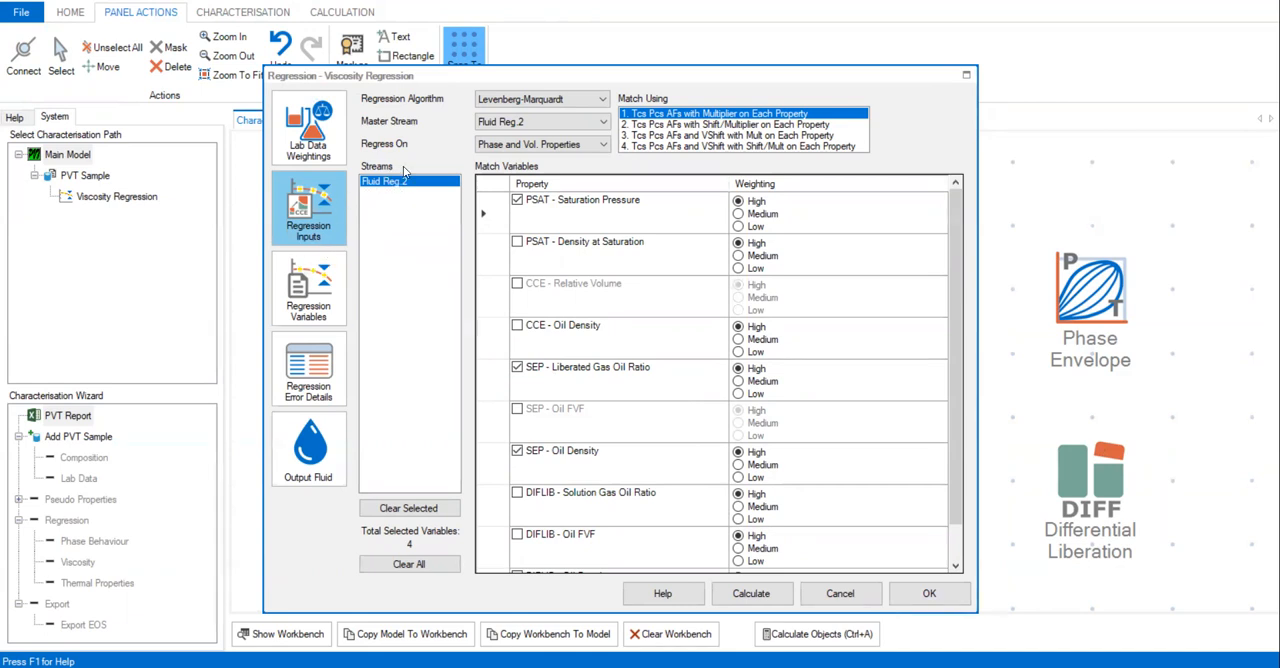
mouse_move(460, 124)
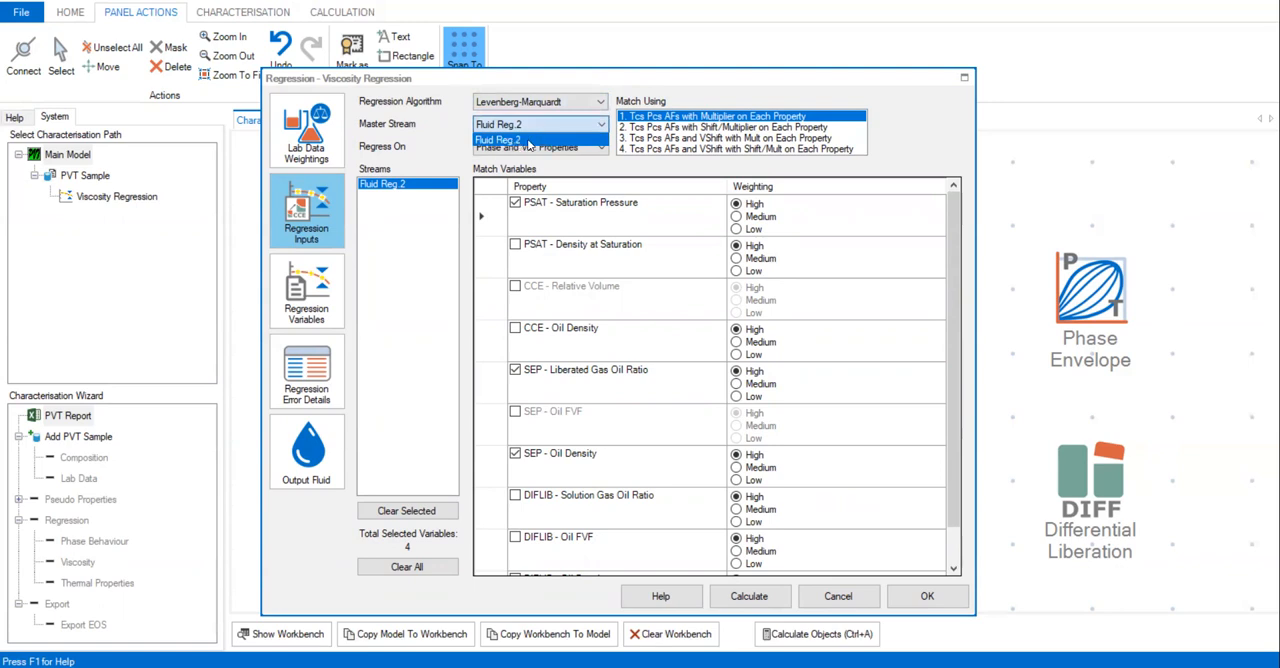
left_click(538, 138)
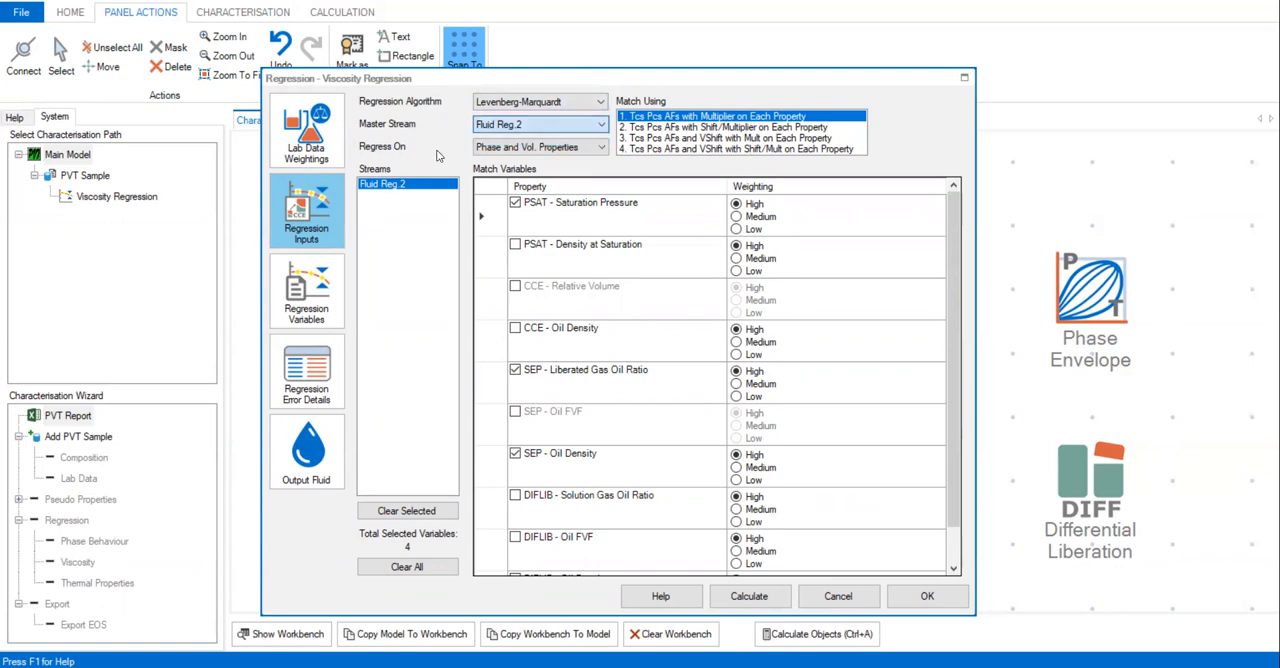
- Set Regress On to Viscosity, tick CCE - Oil Viscosity, and move to Regression Variables
left_click(540, 148)
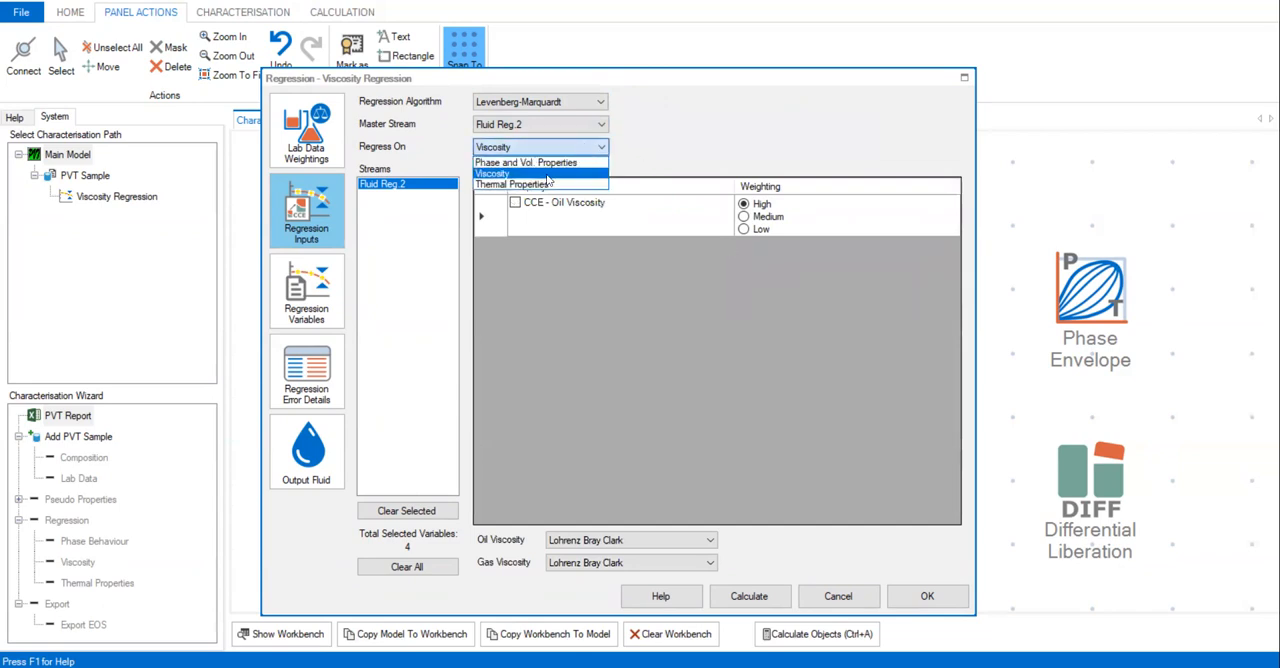
left_click(526, 162)
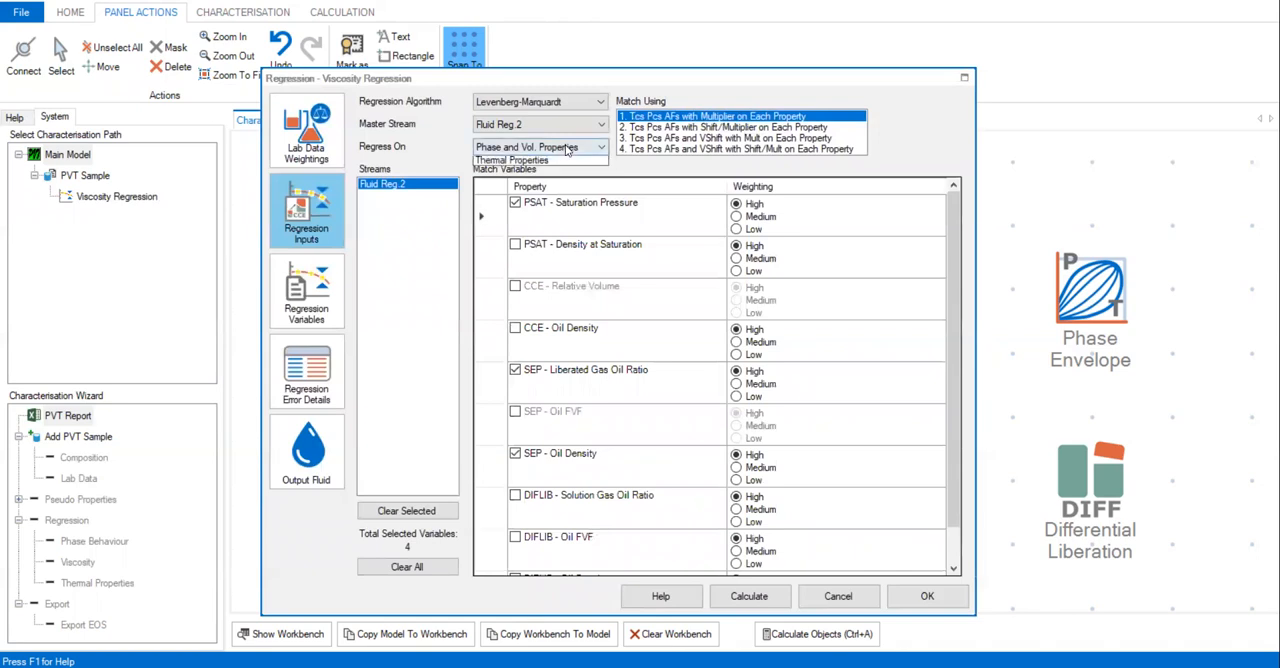
left_click(512, 160)
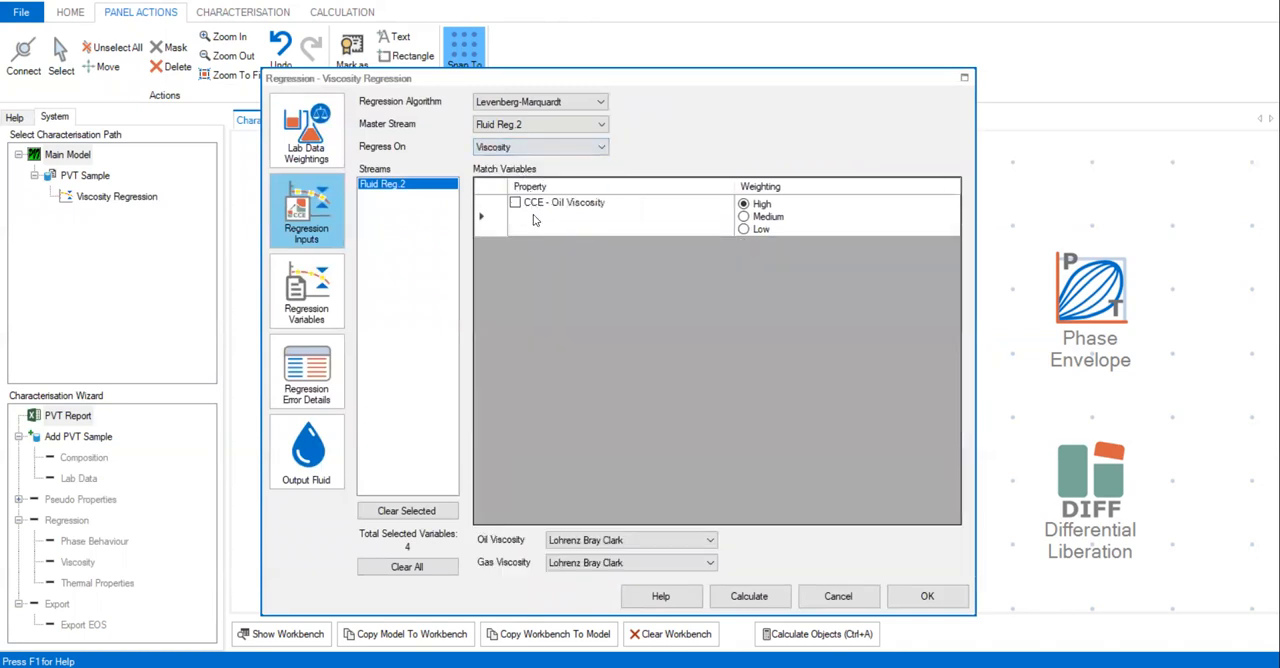
left_click(516, 202)
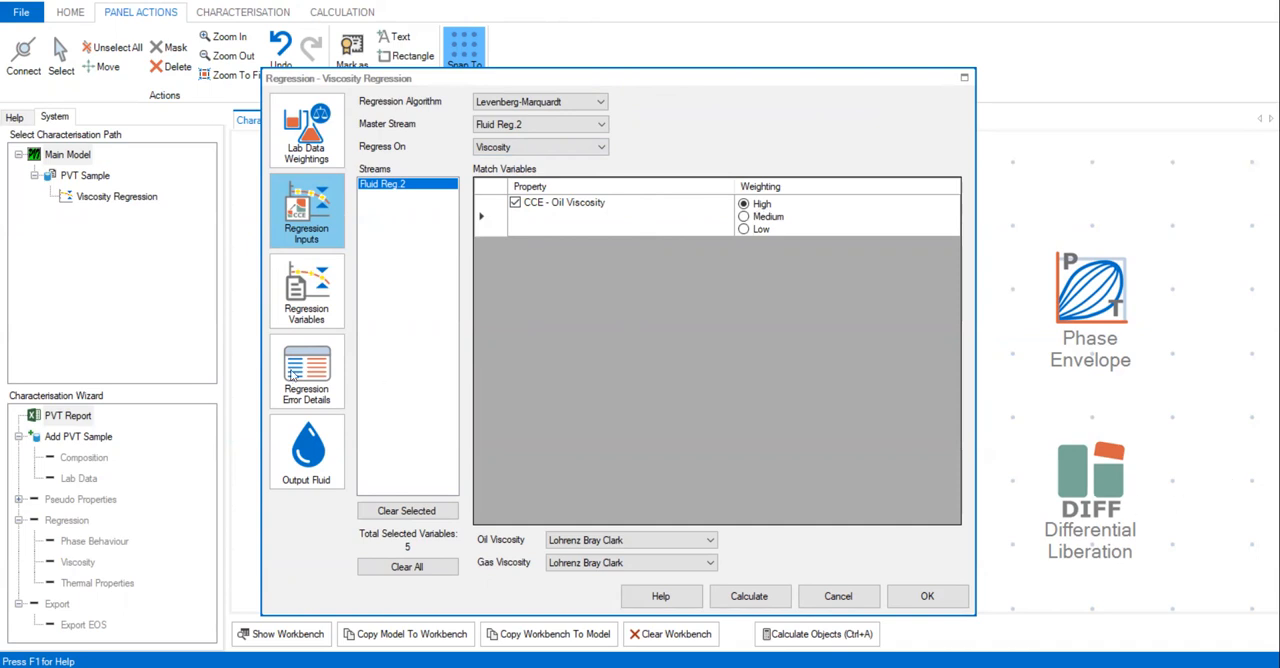
left_click(306, 290)
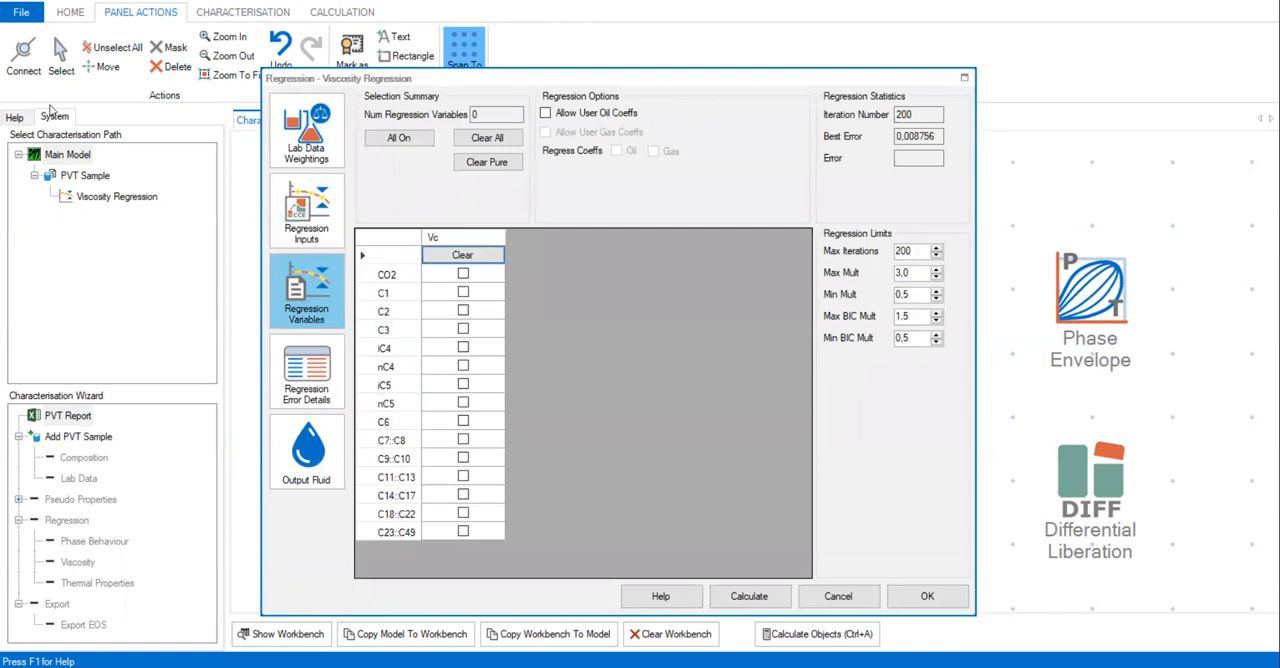
- Try variable subsets, then keep all 15 components ticked as critical-volume regression variables
left_click(398, 136)
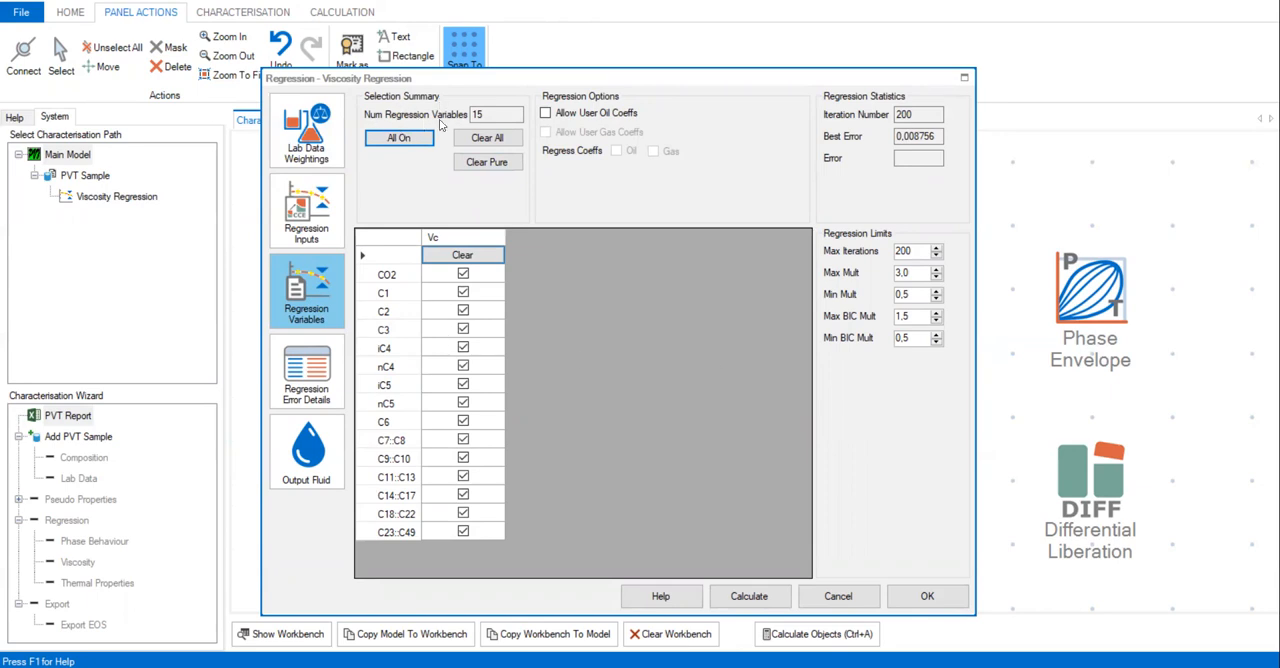
left_click(386, 274)
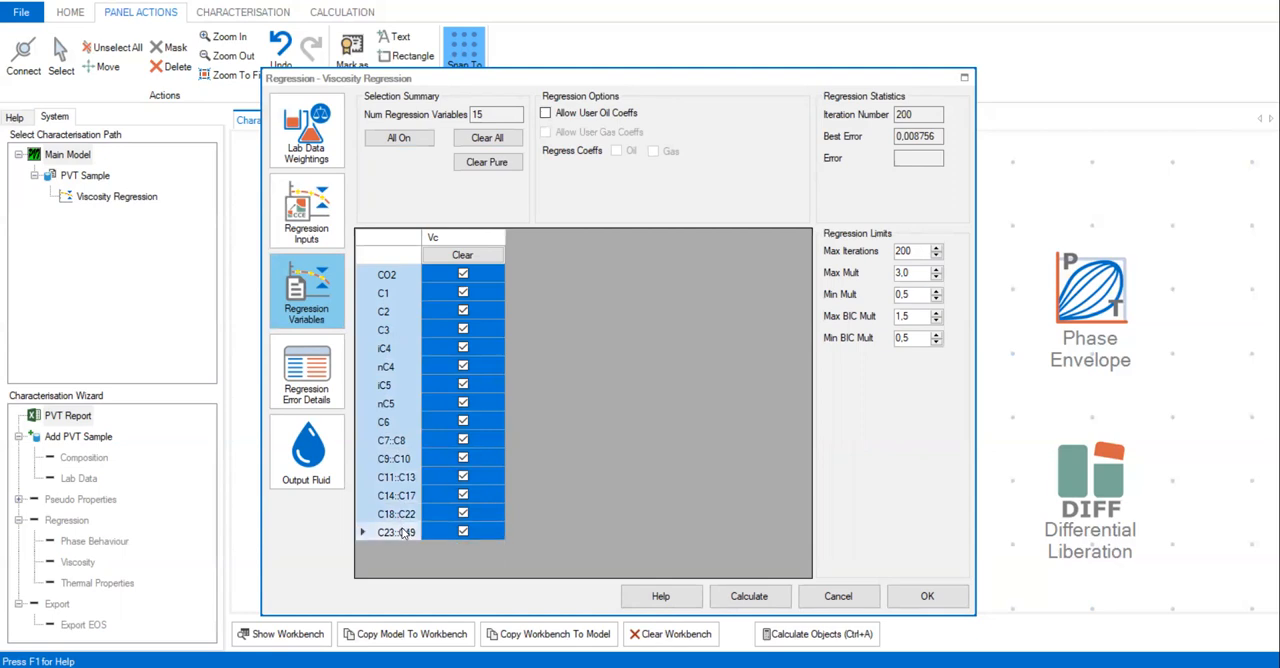
left_click(400, 138)
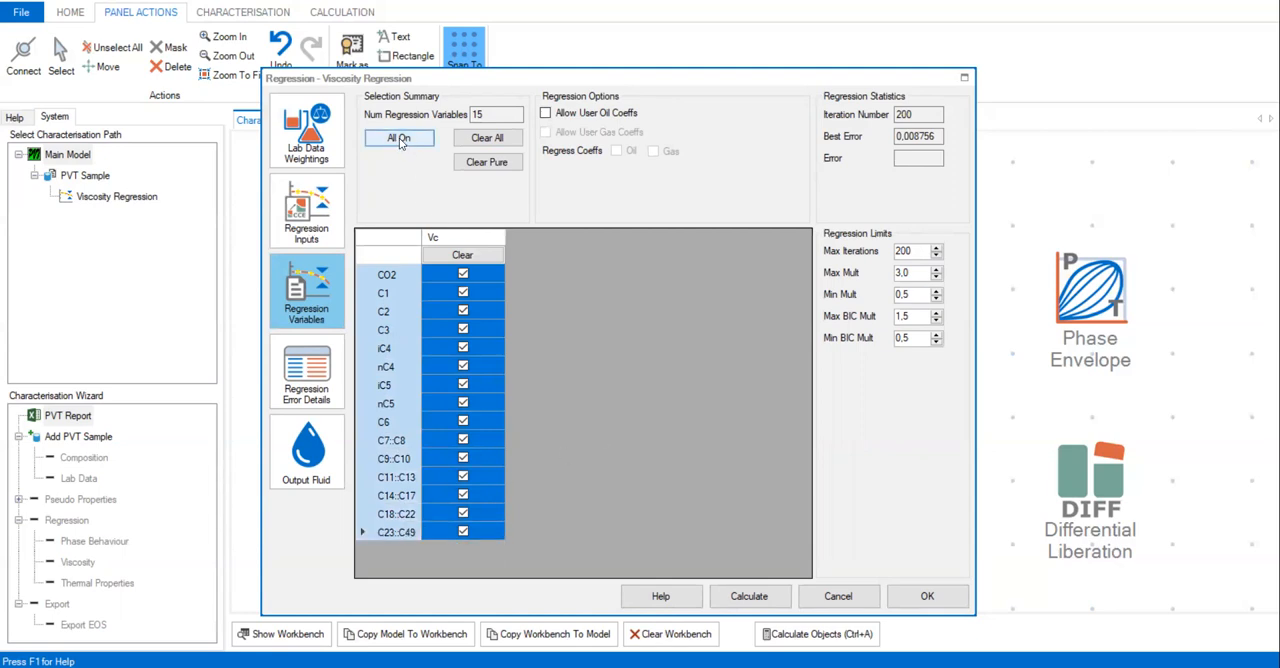
left_click(488, 162)
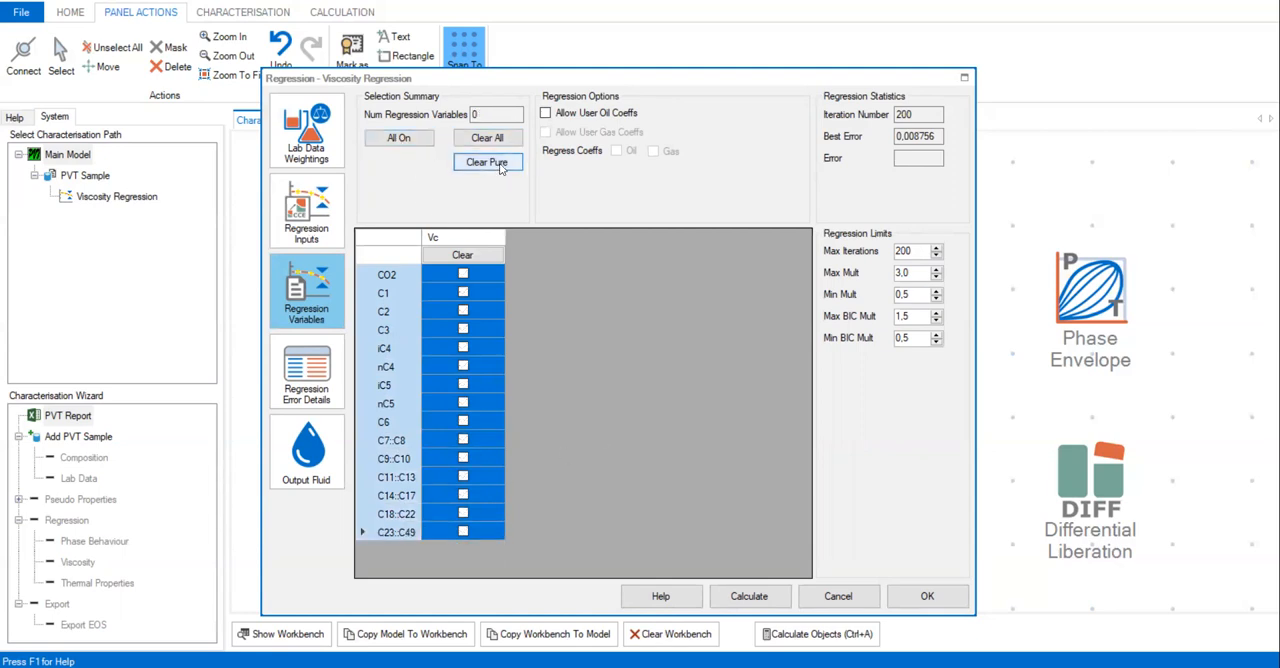
left_click(488, 162)
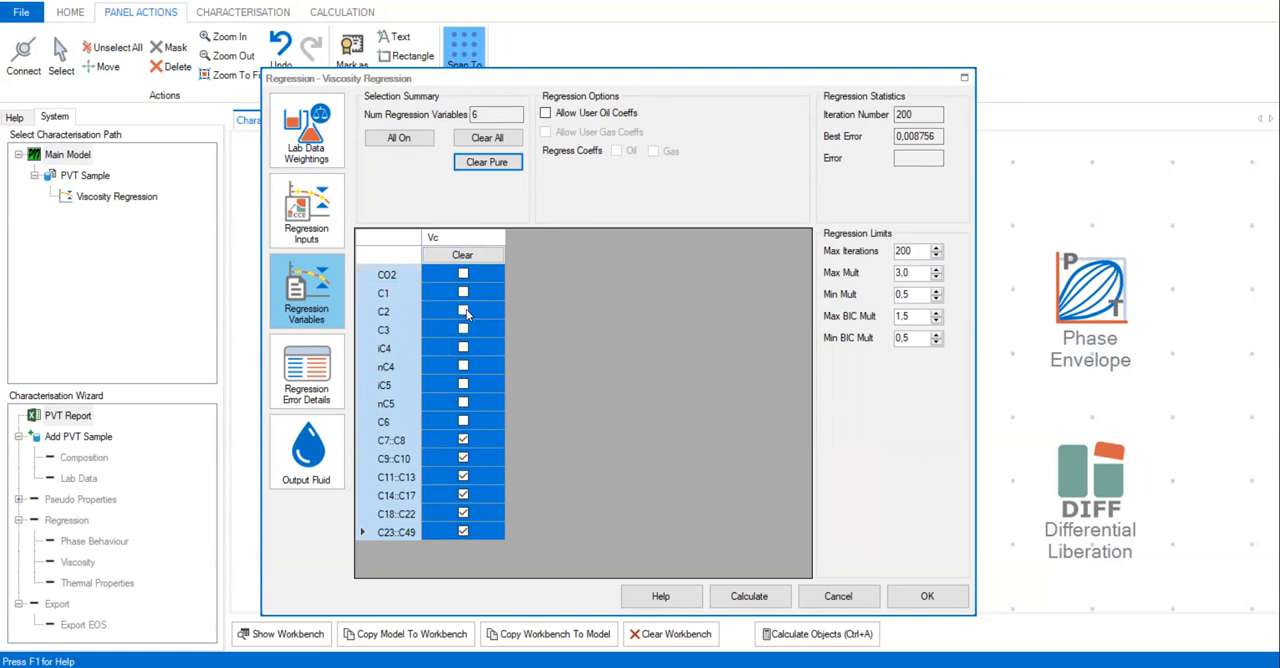
mouse_move(496, 336)
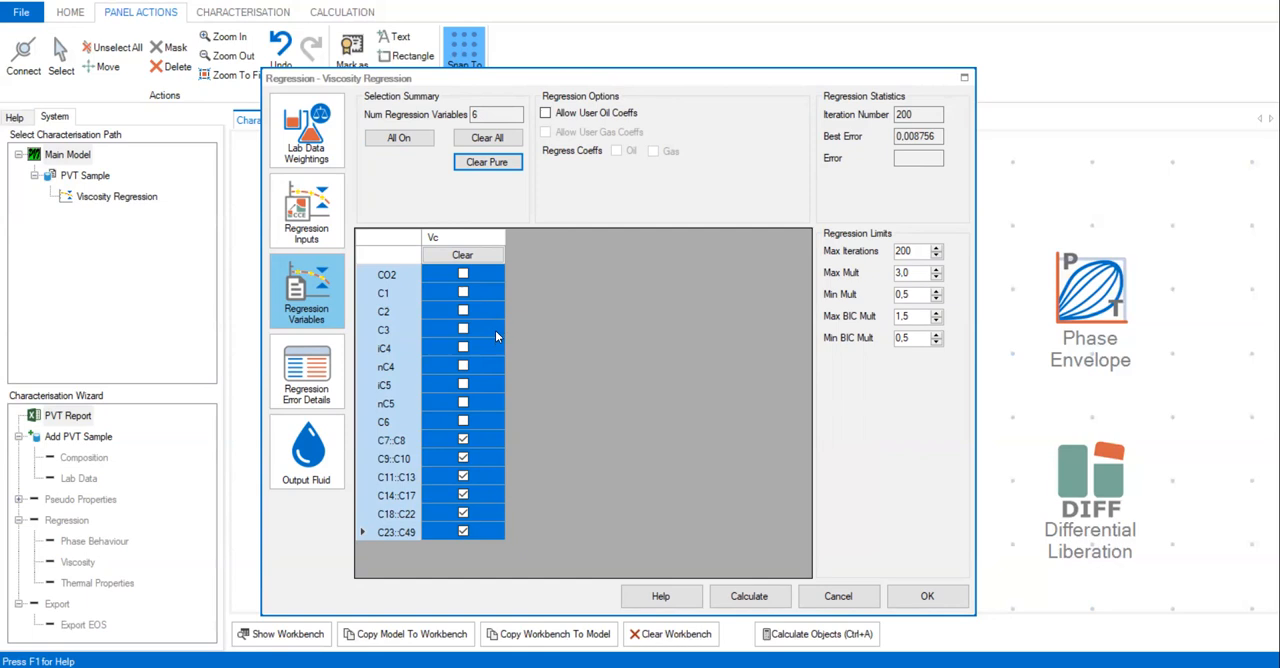
mouse_move(496, 336)
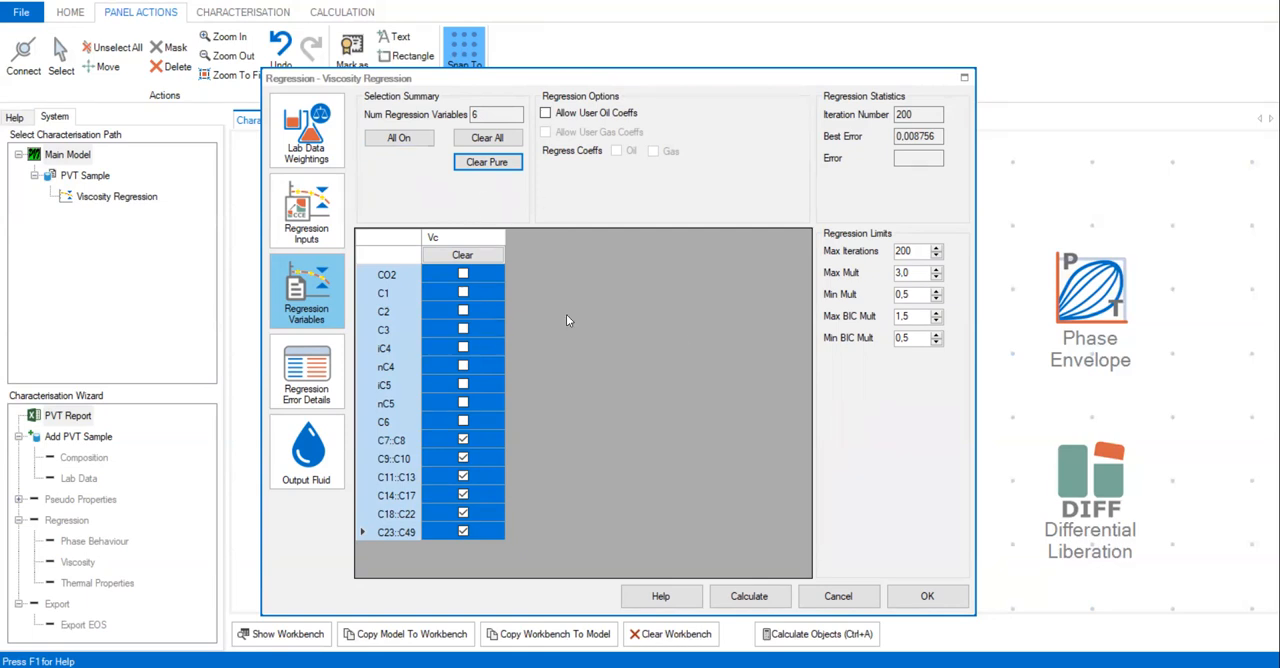
left_click(398, 136)
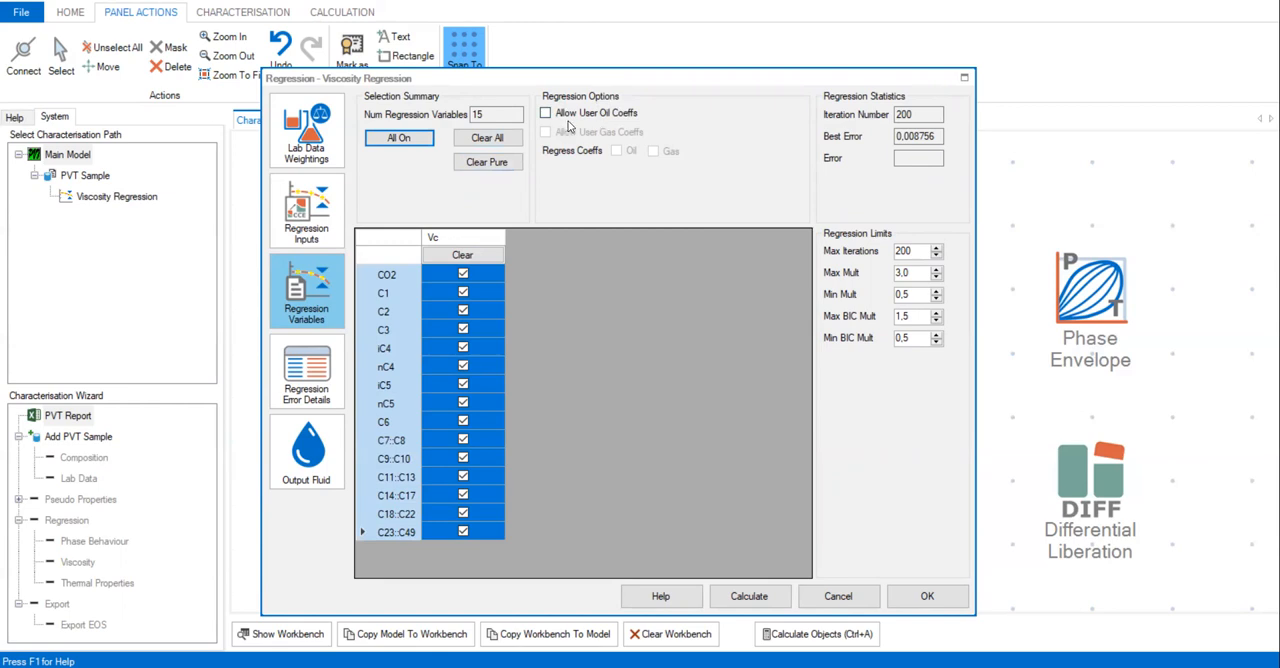
mouse_move(744, 156)
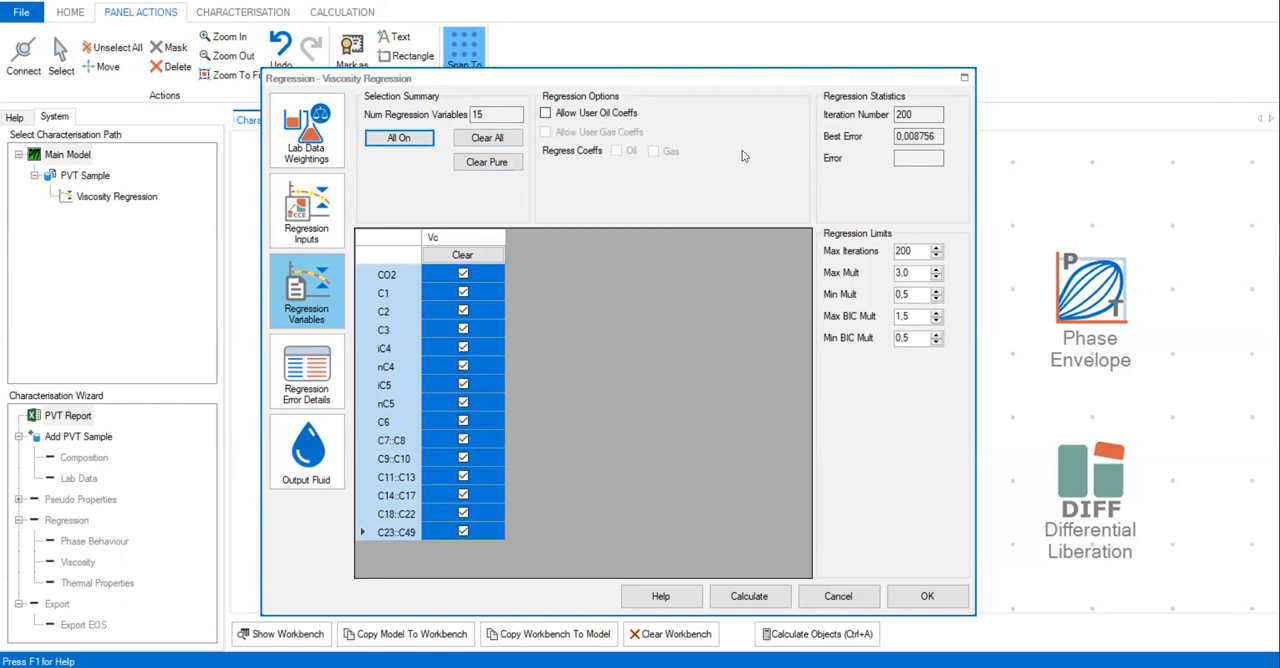
mouse_move(856, 284)
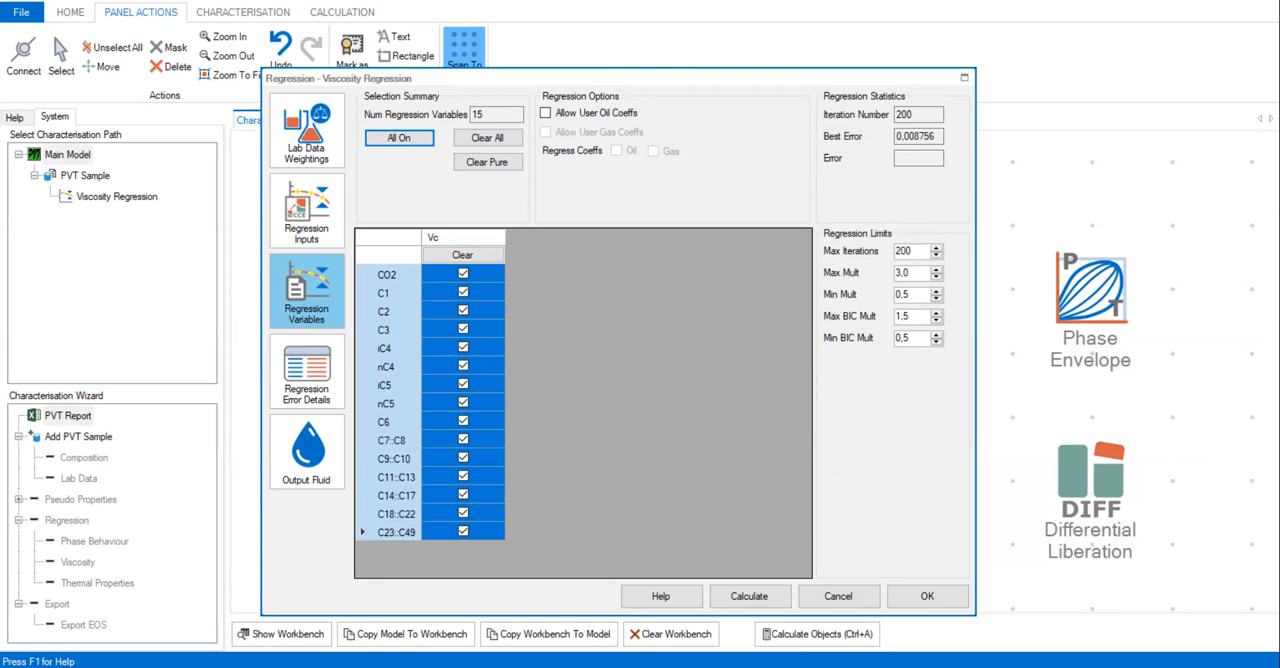
mouse_move(658, 452)
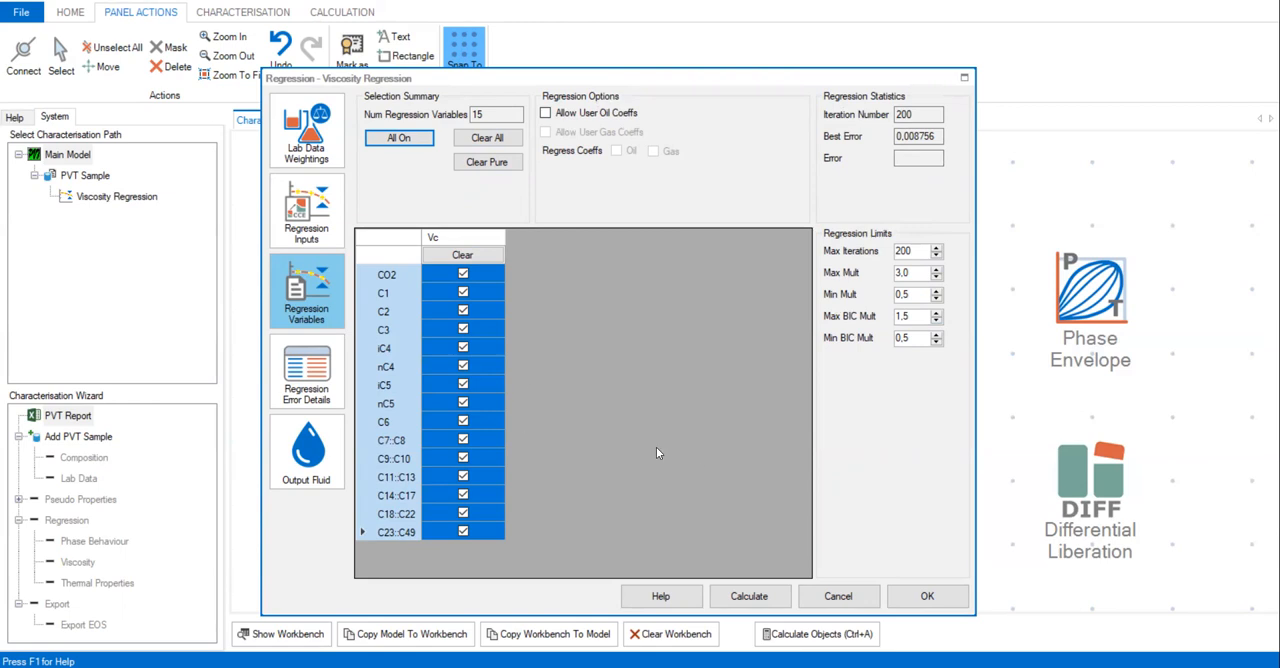
- Calculate the viscosity regression, reaching iteration 14 with best error 33.94
left_click(748, 596)
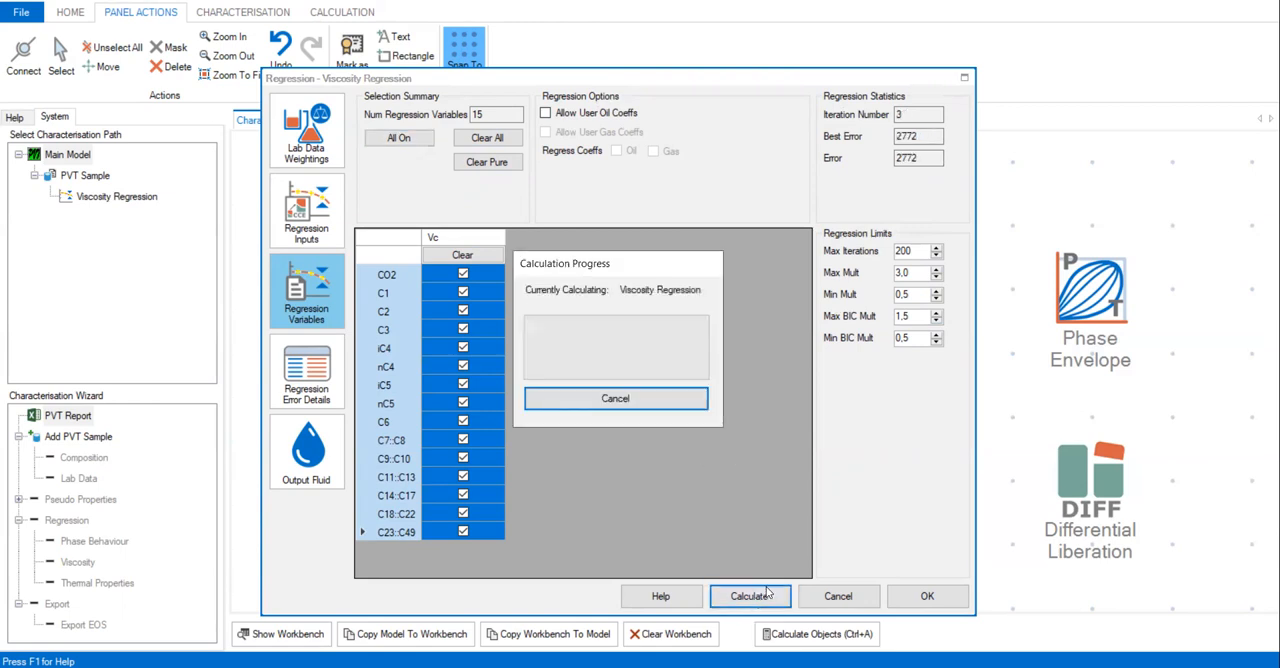
left_click(748, 596)
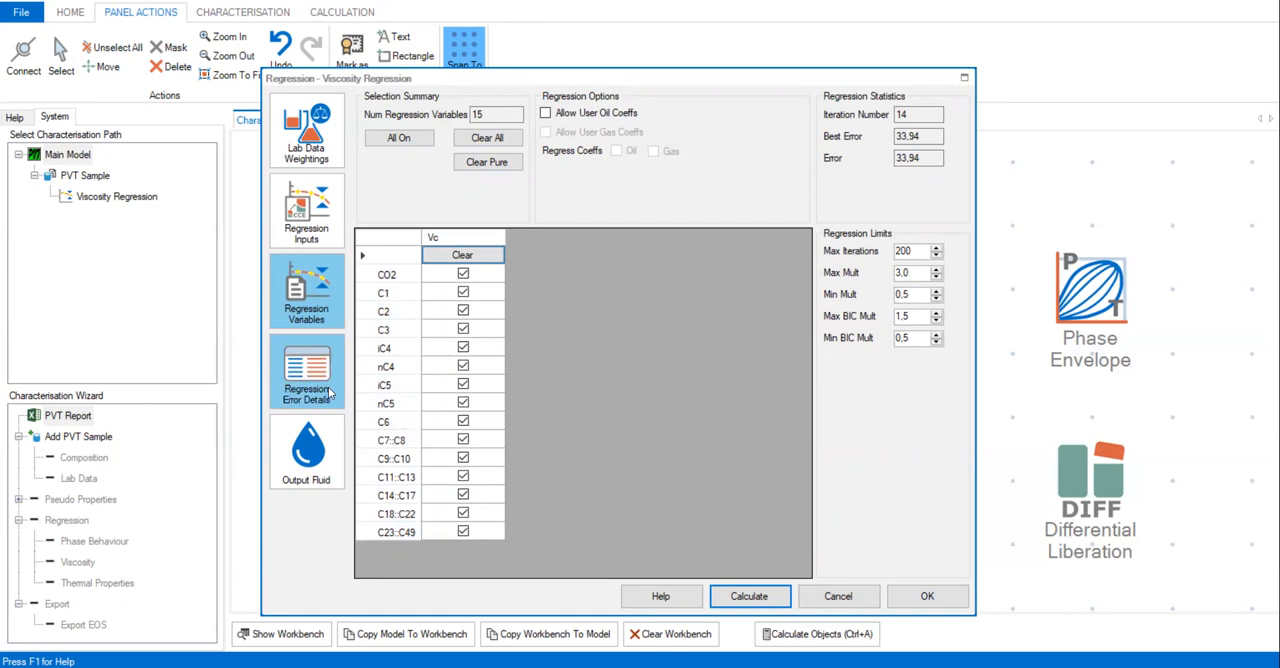
- Review per-point CCE oil viscosity errors (peak near 9.4%) and accept the regression with OK
left_click(306, 370)
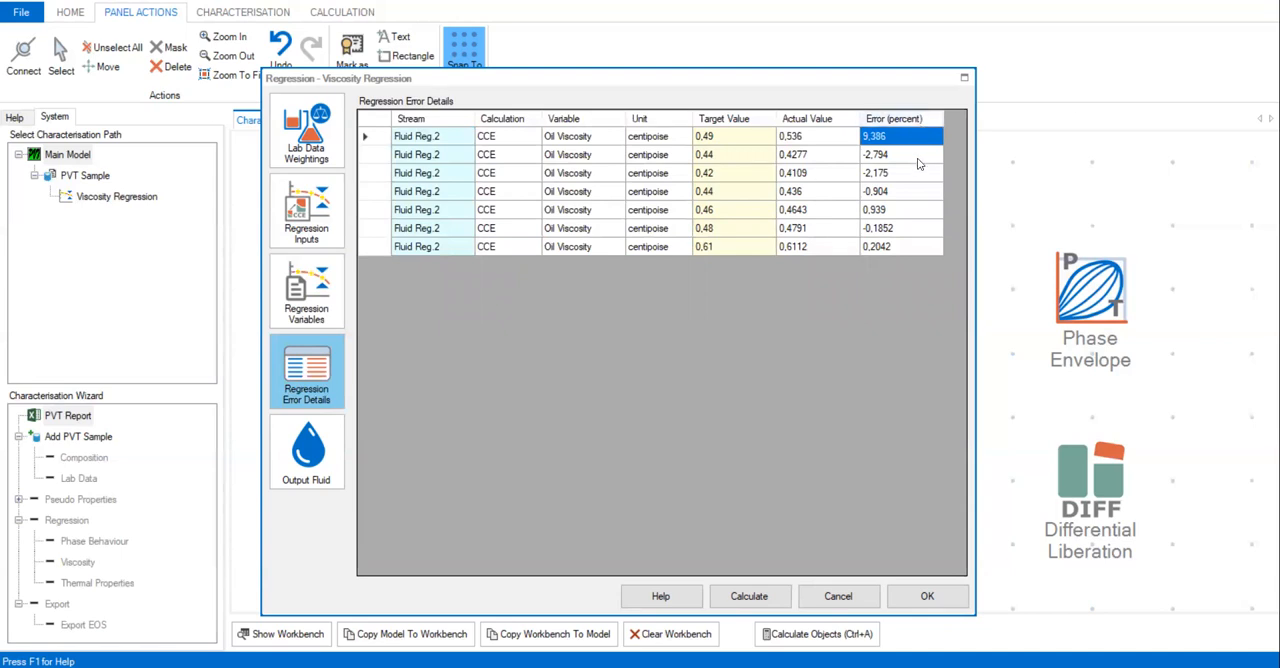
mouse_move(872, 184)
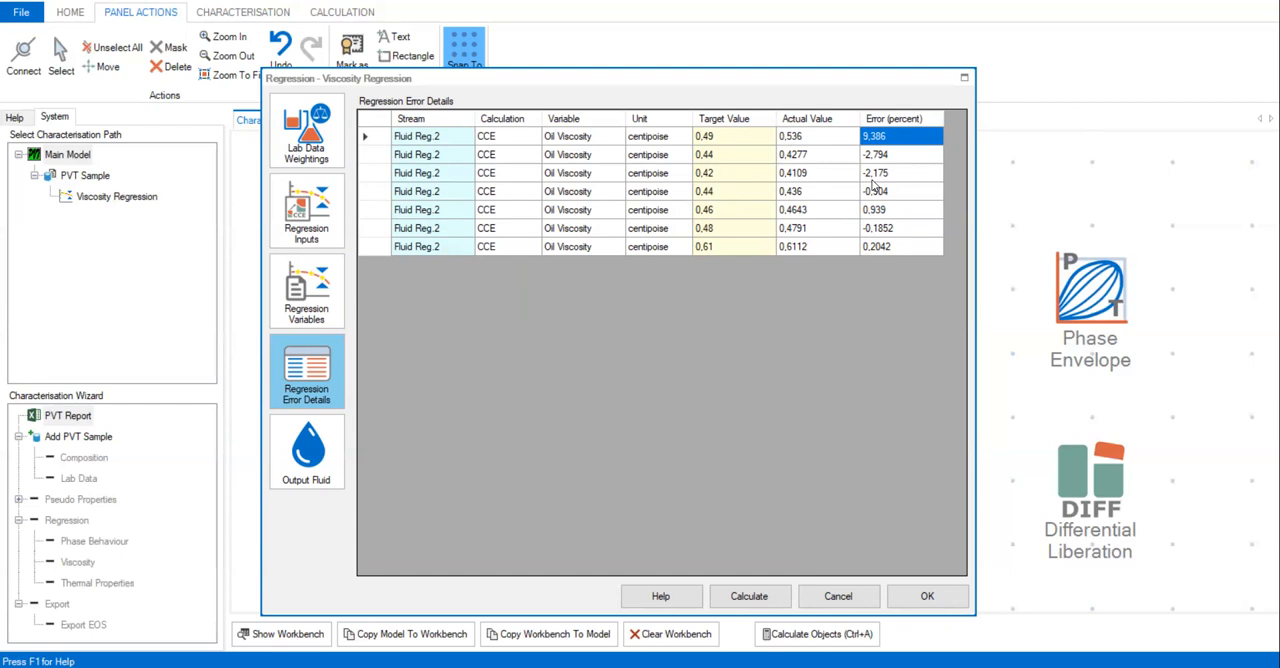
mouse_move(902, 204)
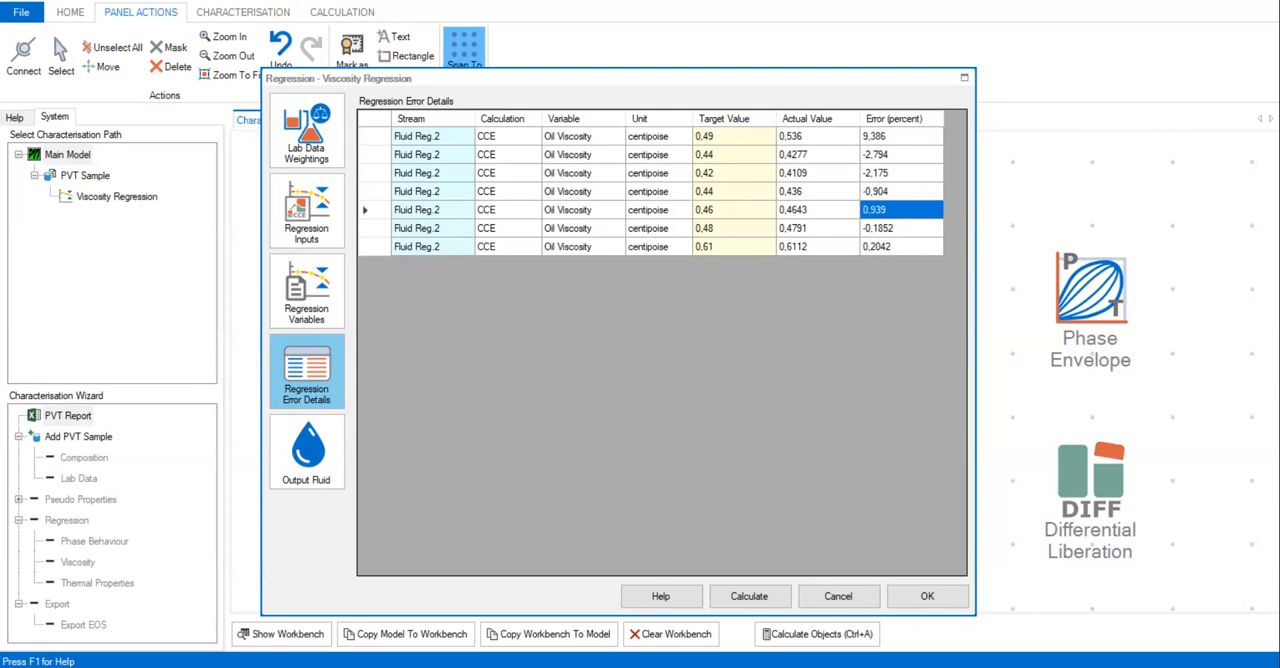
mouse_move(368, 318)
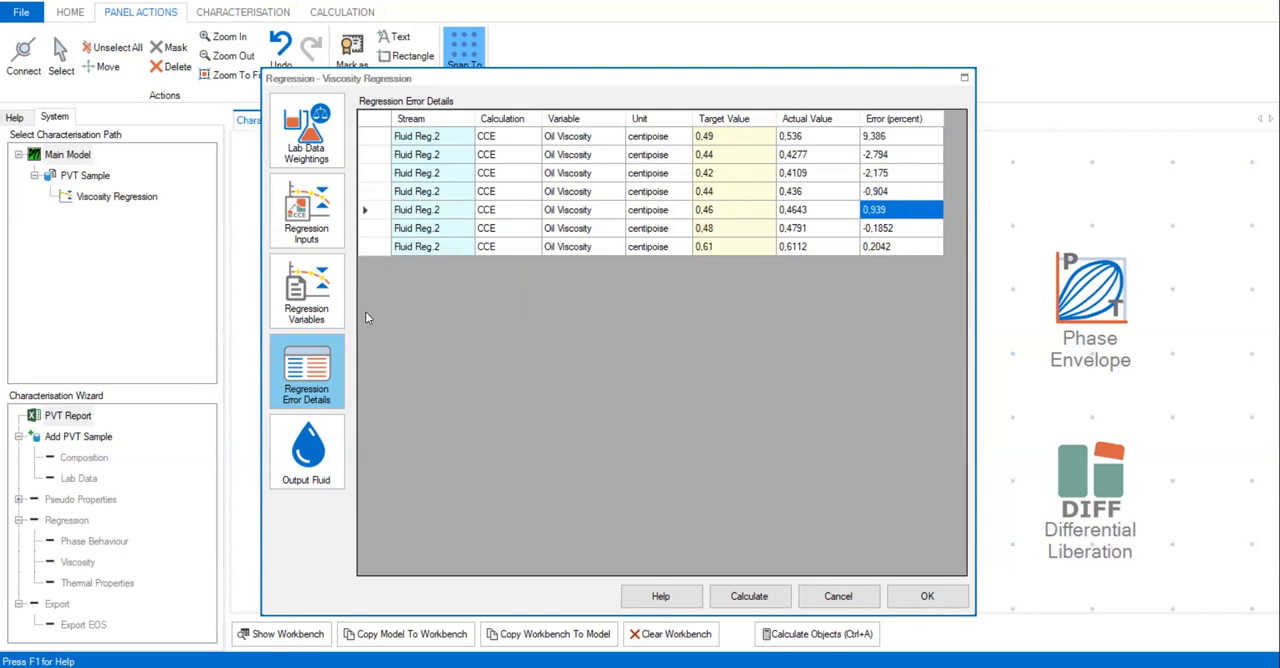
left_click(306, 290)
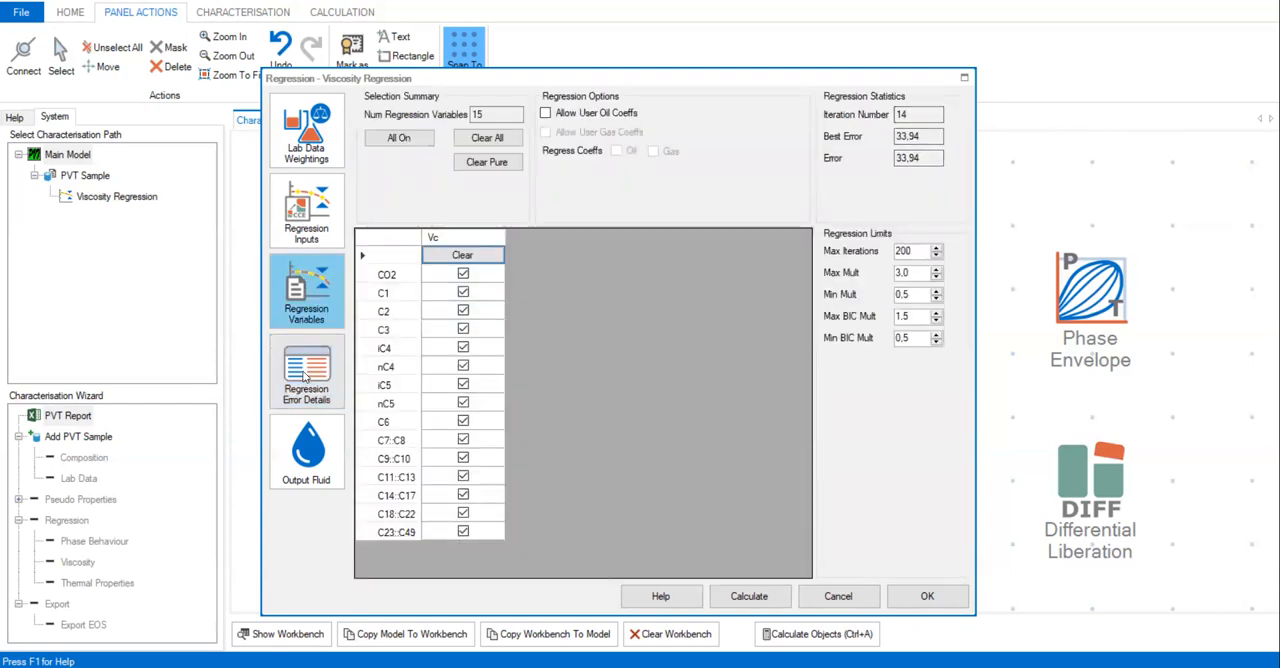
left_click(306, 372)
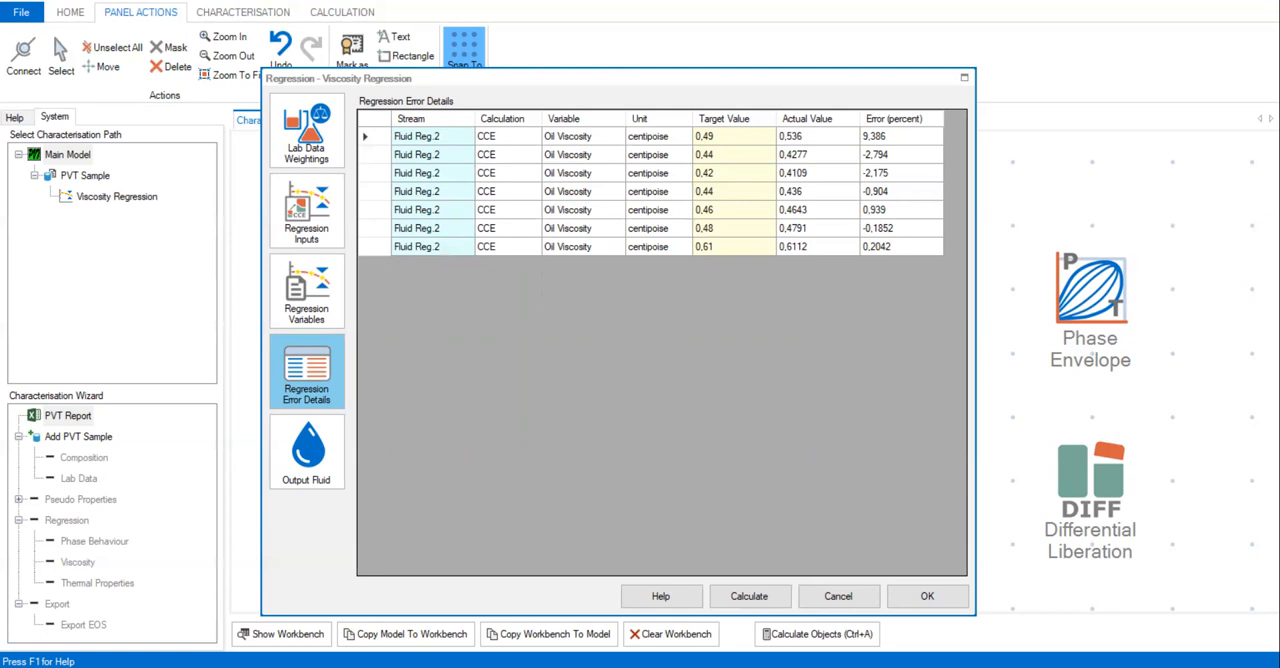
mouse_move(1008, 610)
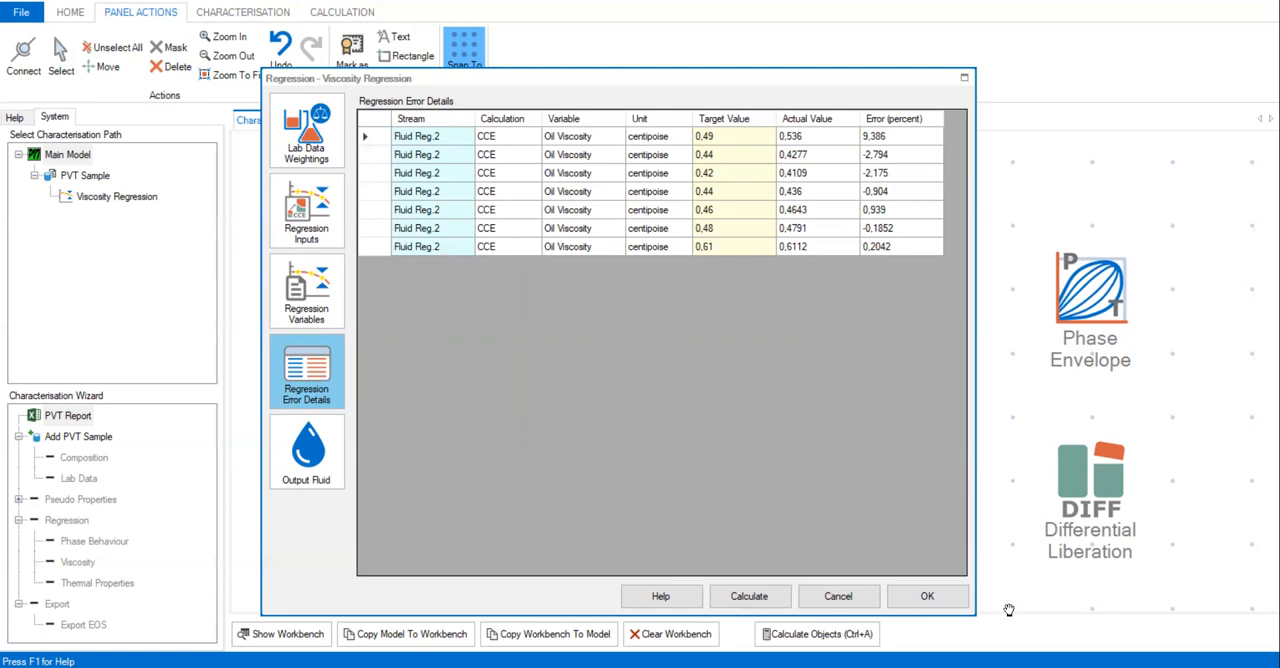
mouse_move(308, 370)
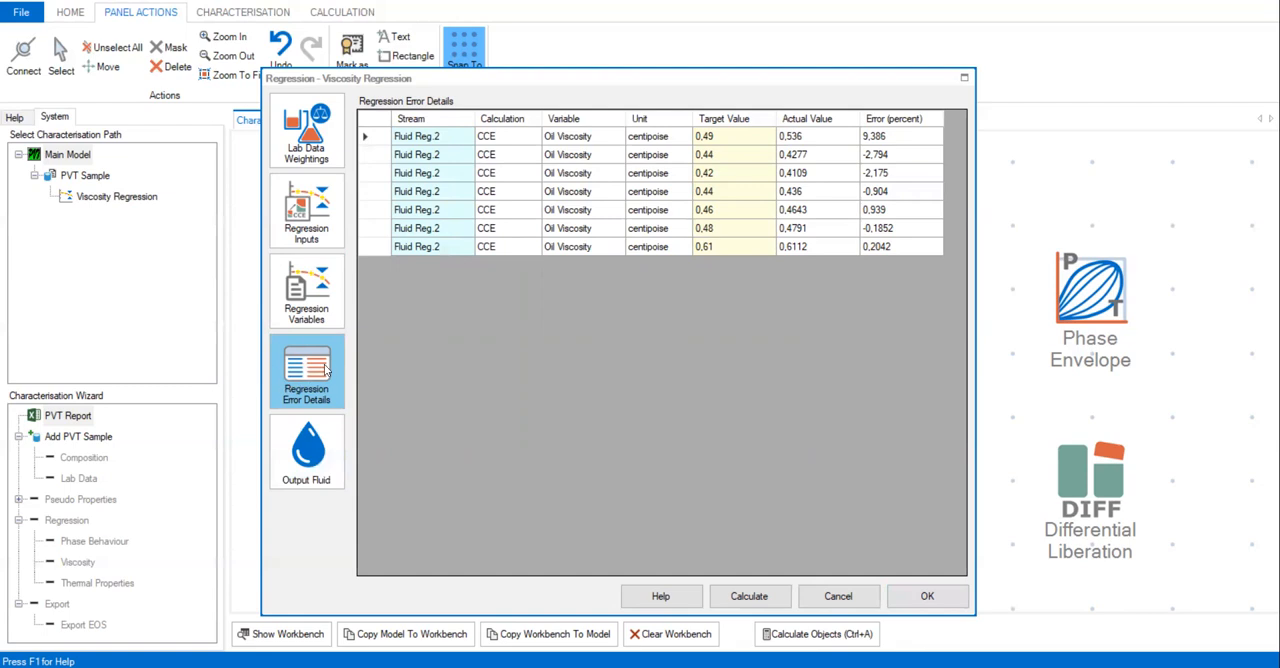
mouse_move(878, 140)
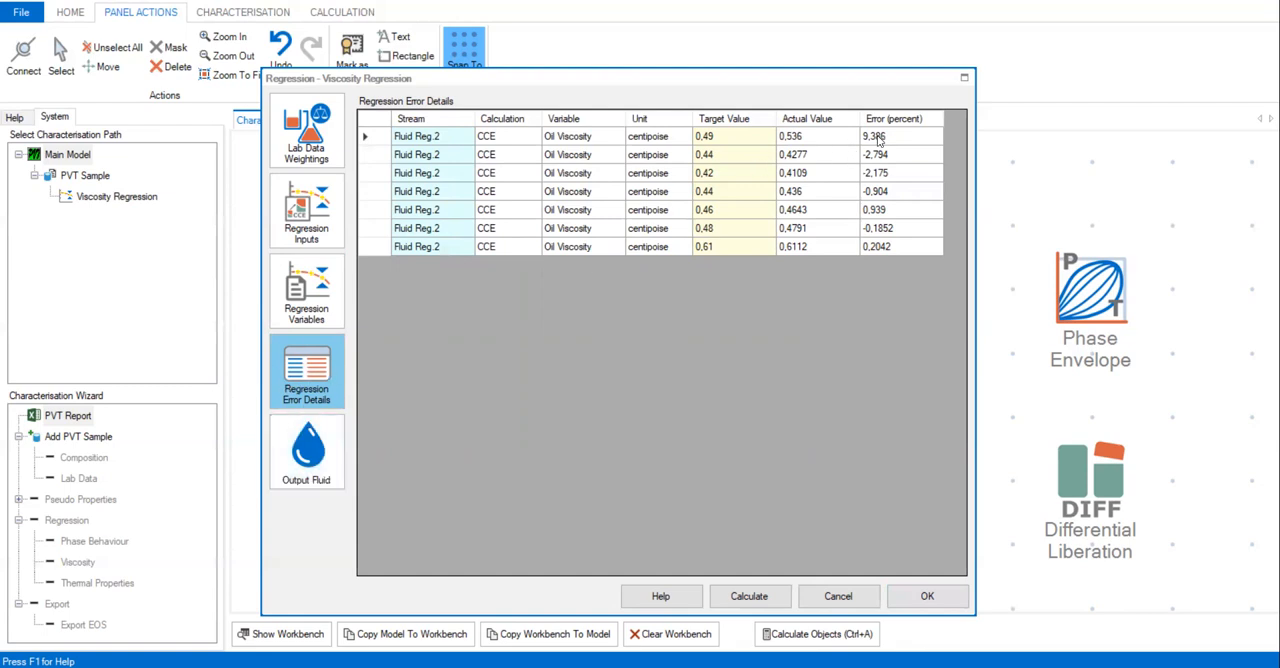
mouse_move(896, 184)
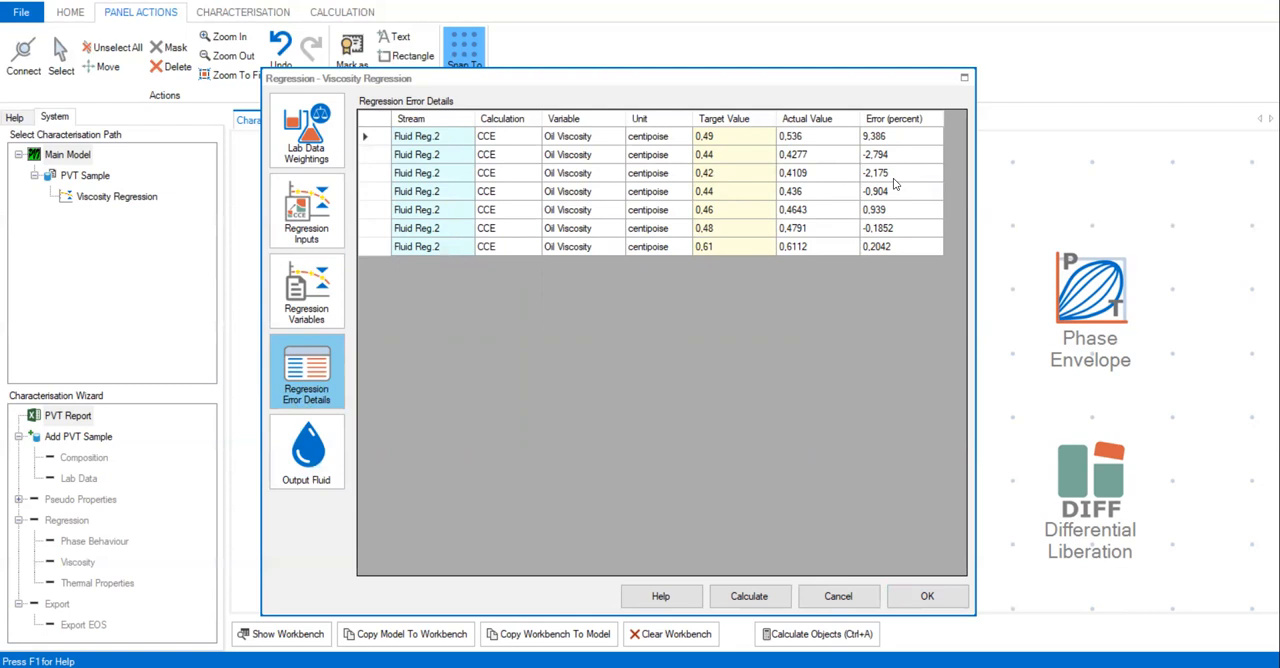
left_click(306, 452)
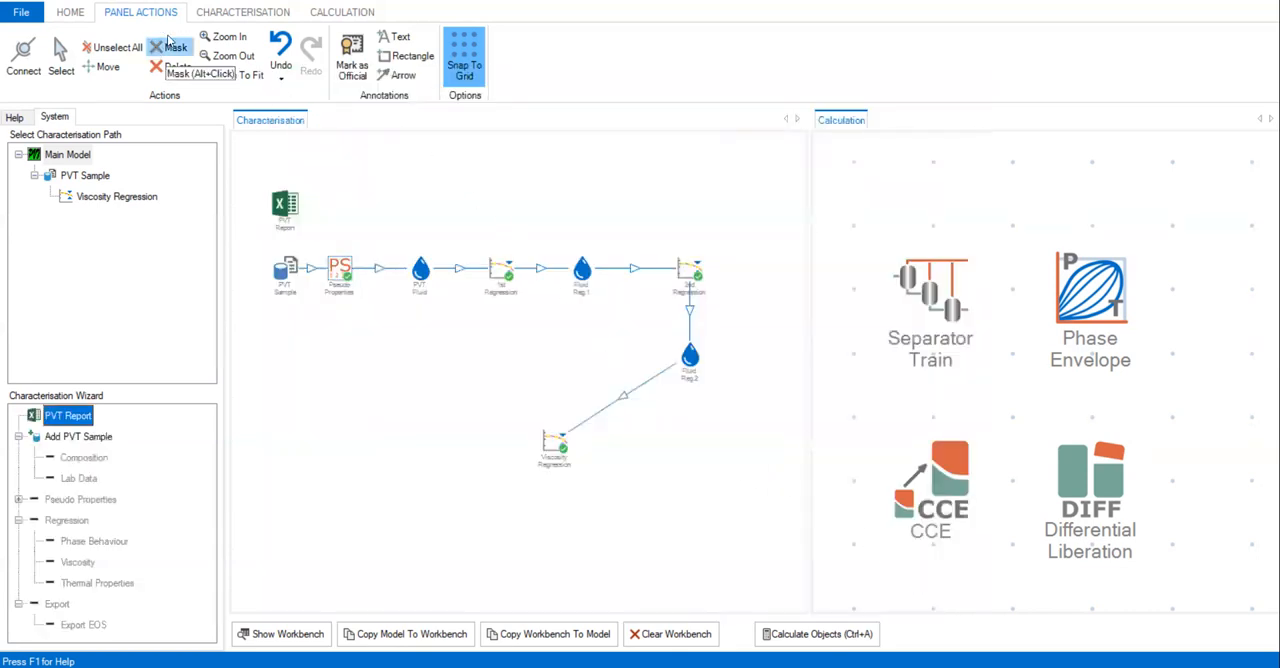
- Add a new PVT Fluid stream and connect the Viscosity Regression output to it
left_click(242, 12)
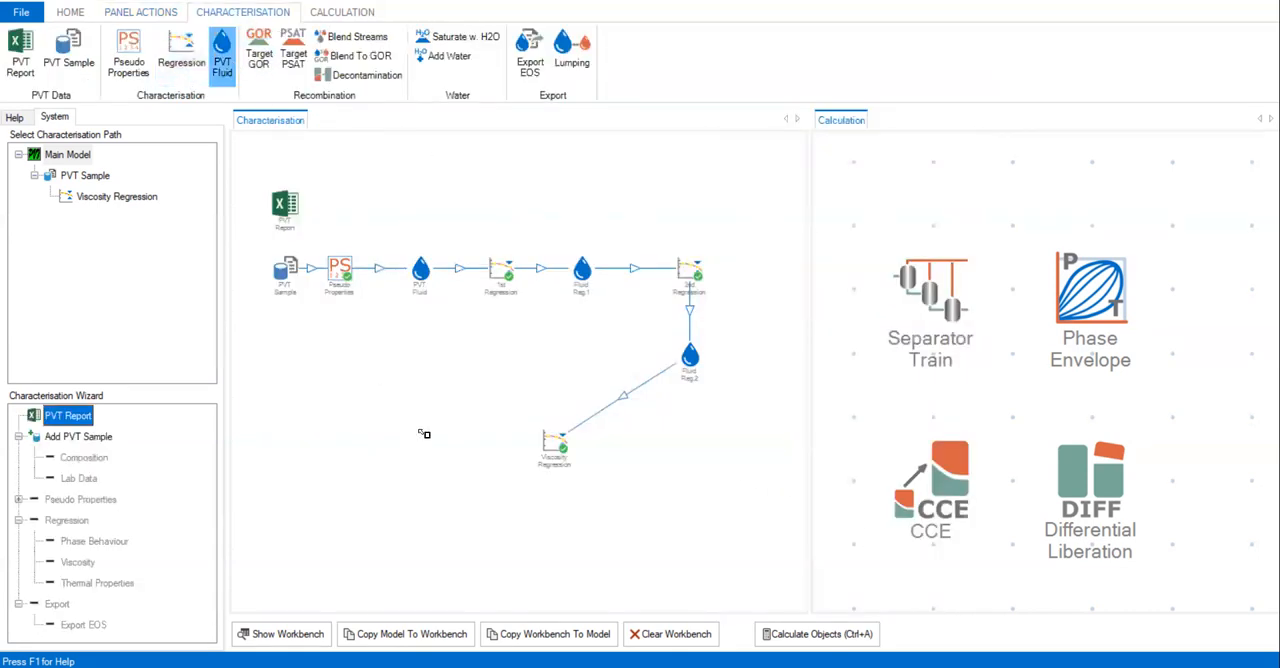
left_click(68, 50)
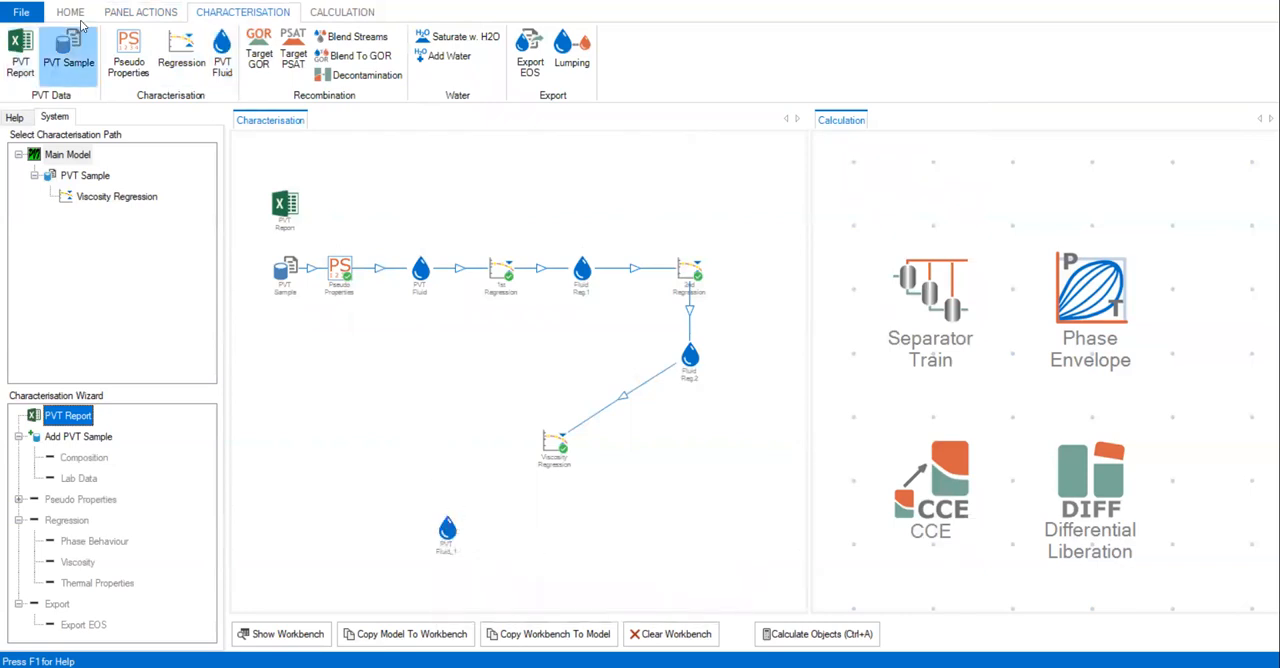
left_click(140, 12)
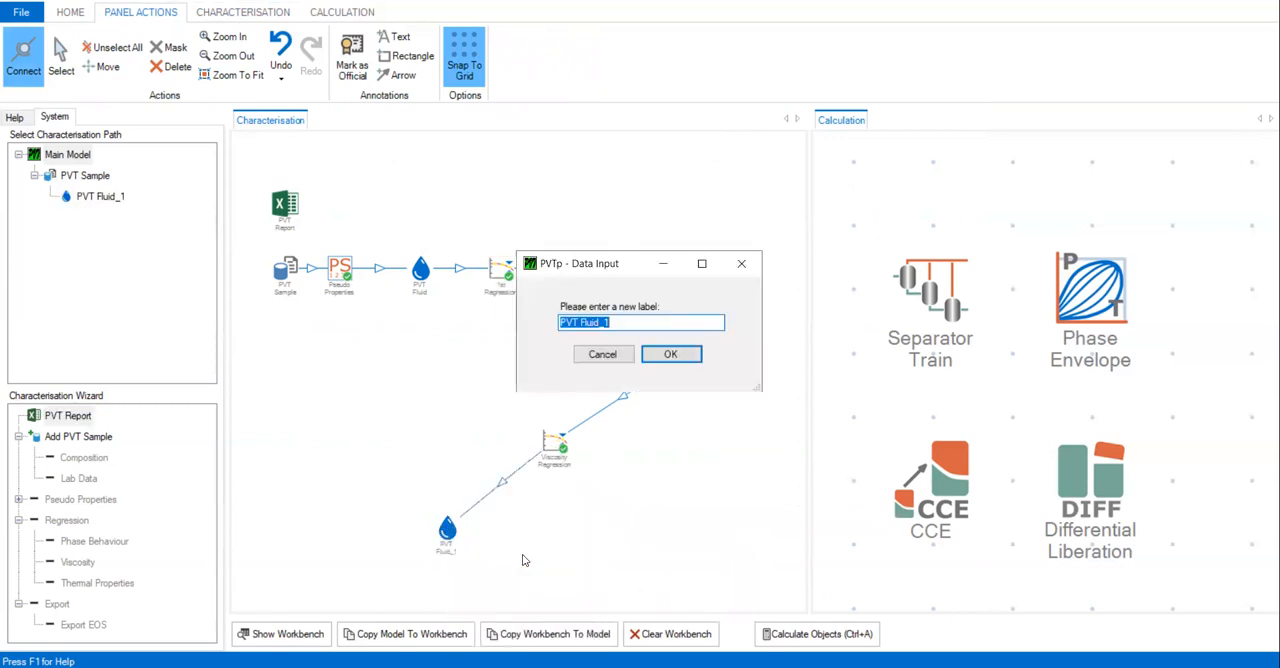
- Relabel the new stream 'Final Fluid'
type("Fl")
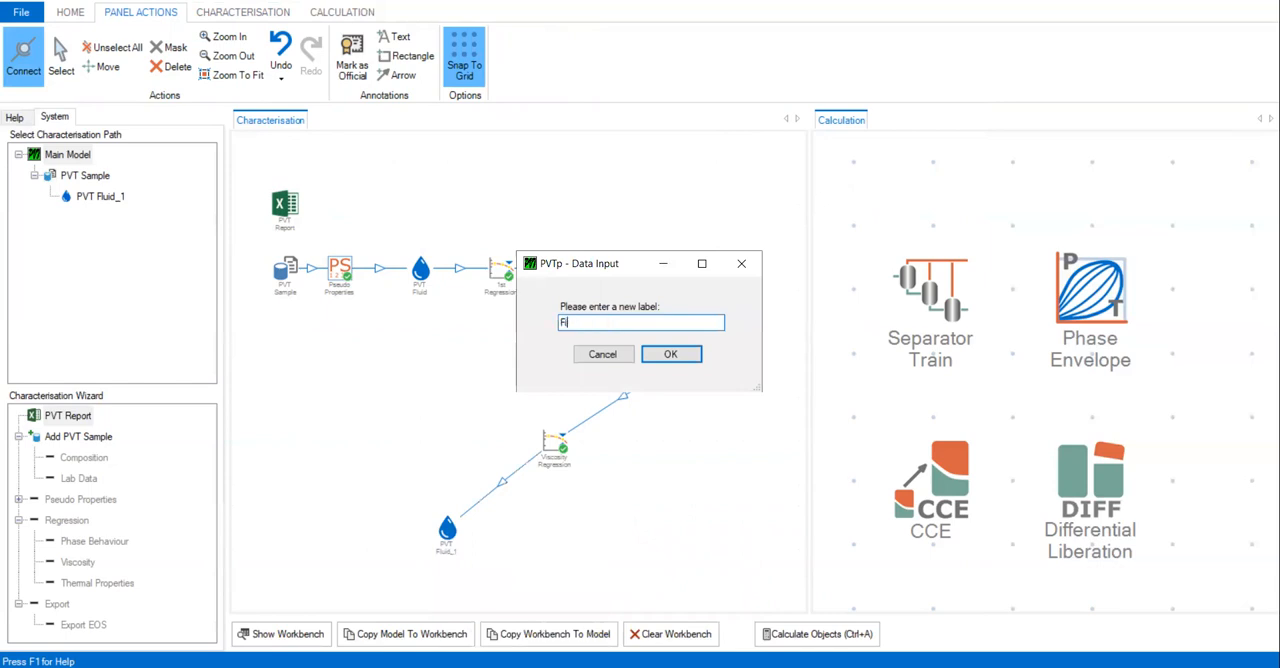
left_click(670, 354)
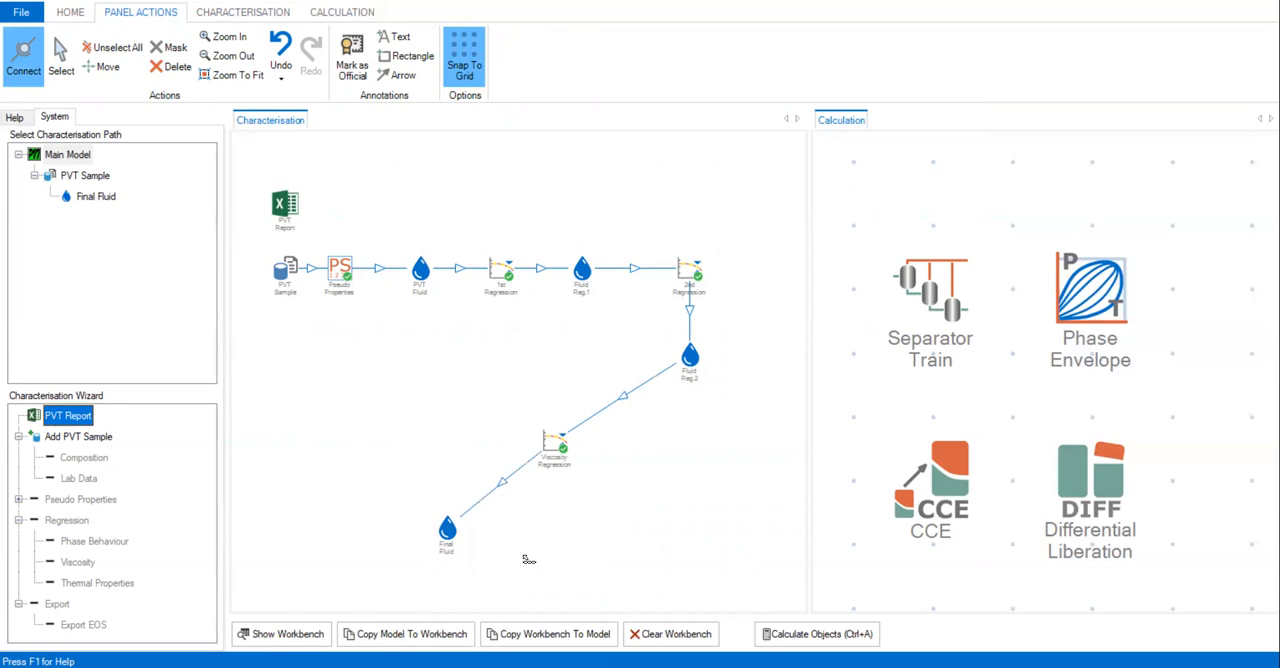
mouse_move(656, 540)
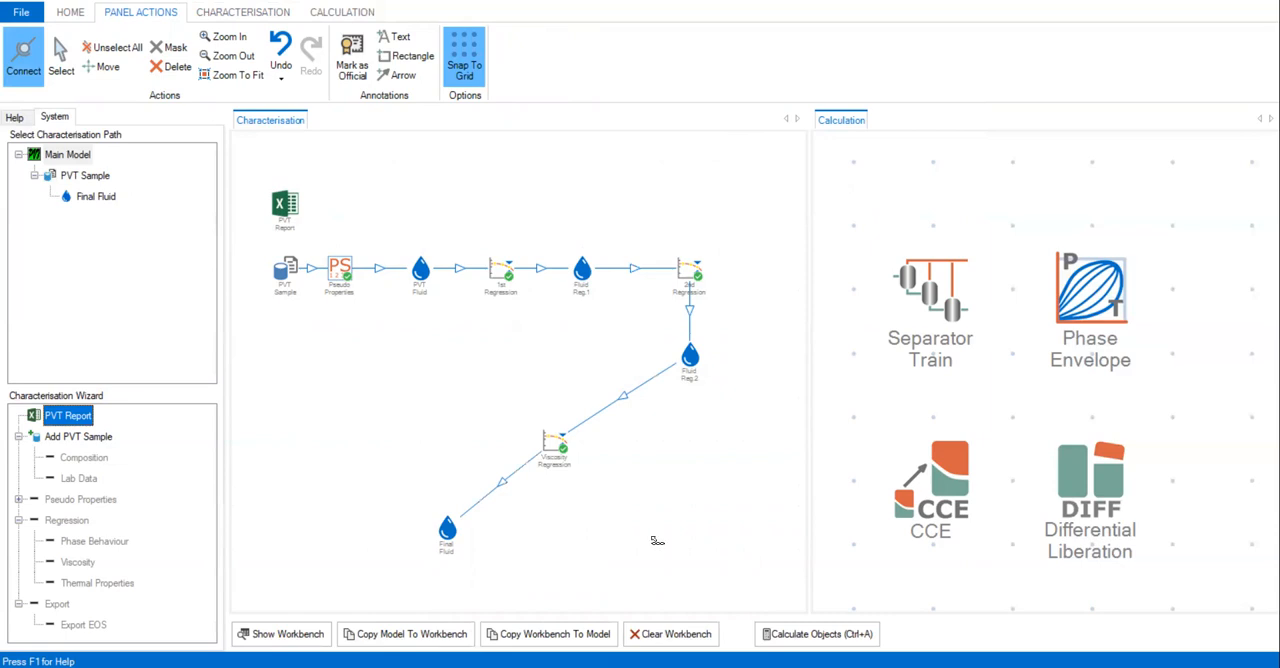